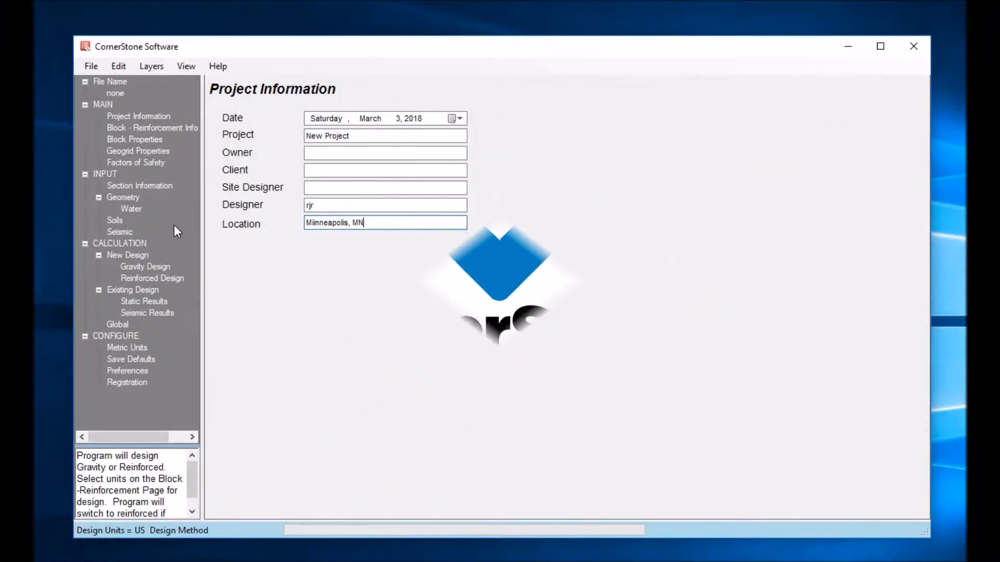
Go to the Block - Reinforcement Info page from project information
{"action": "left_click", "coordinate": [152, 127]}
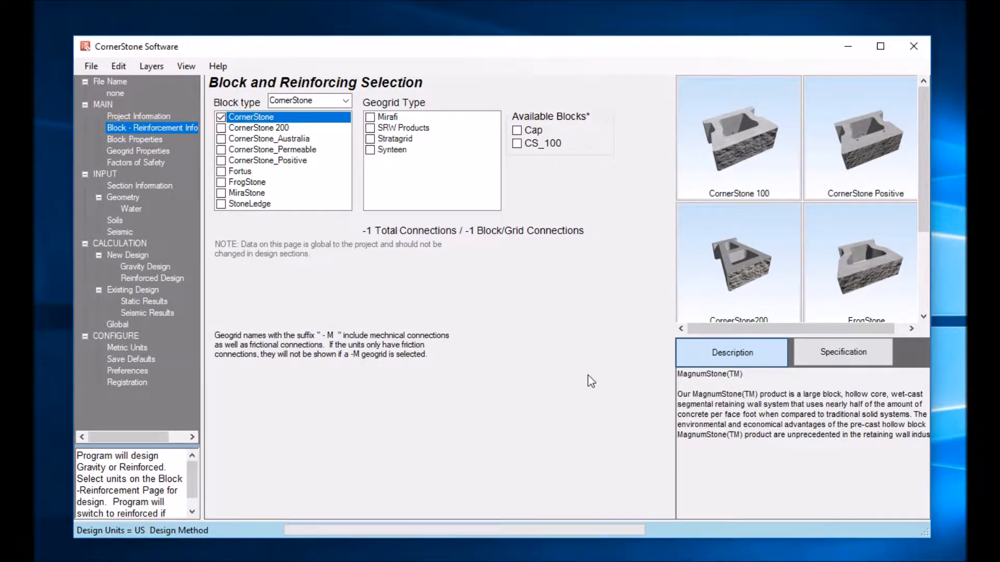
{"action": "mouse_move", "coordinate": [375, 95]}
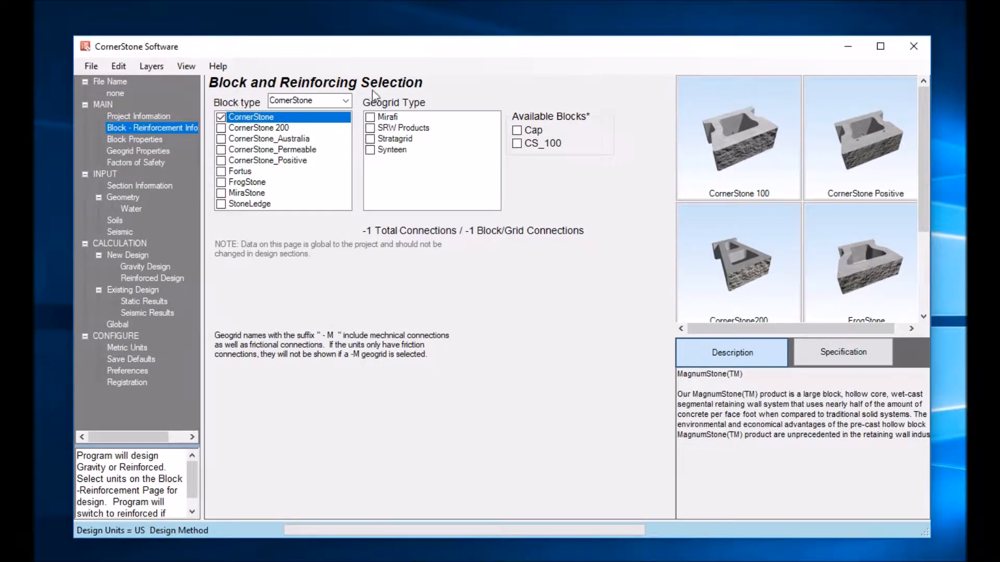
Keep CornerStone as block type and make the CS_100 block available alongside Cap
{"action": "left_click", "coordinate": [347, 101]}
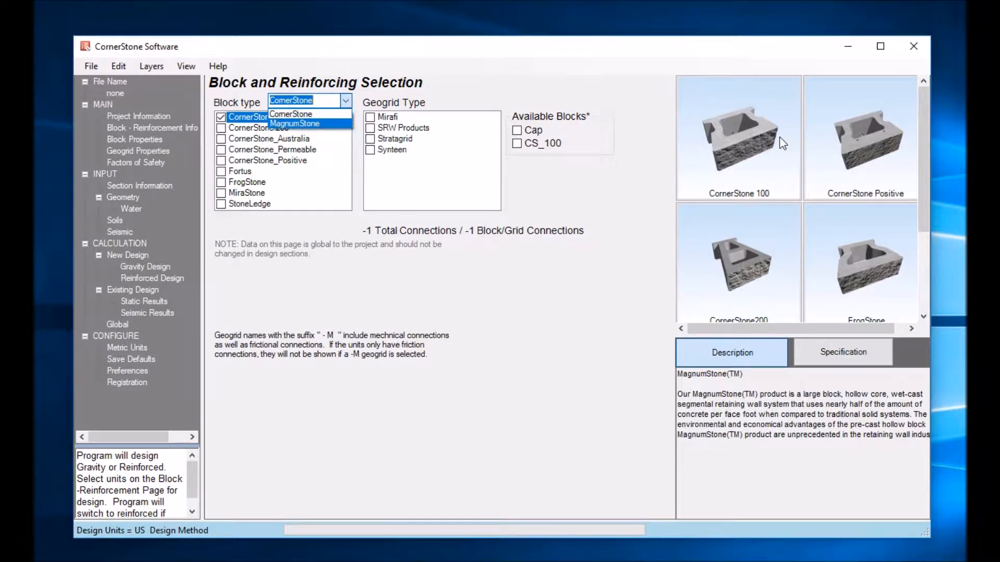
{"action": "mouse_move", "coordinate": [751, 291]}
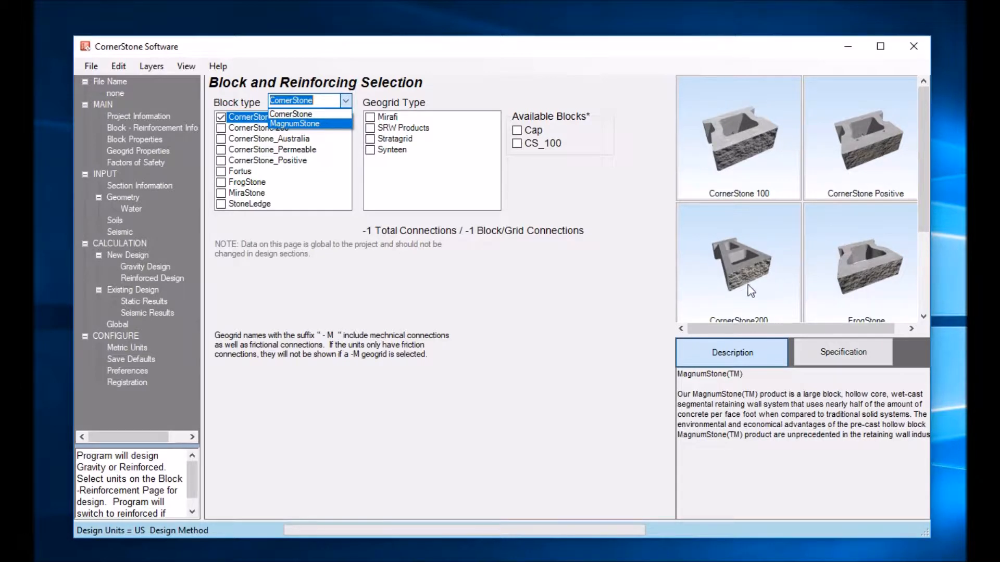
{"action": "left_click", "coordinate": [291, 113]}
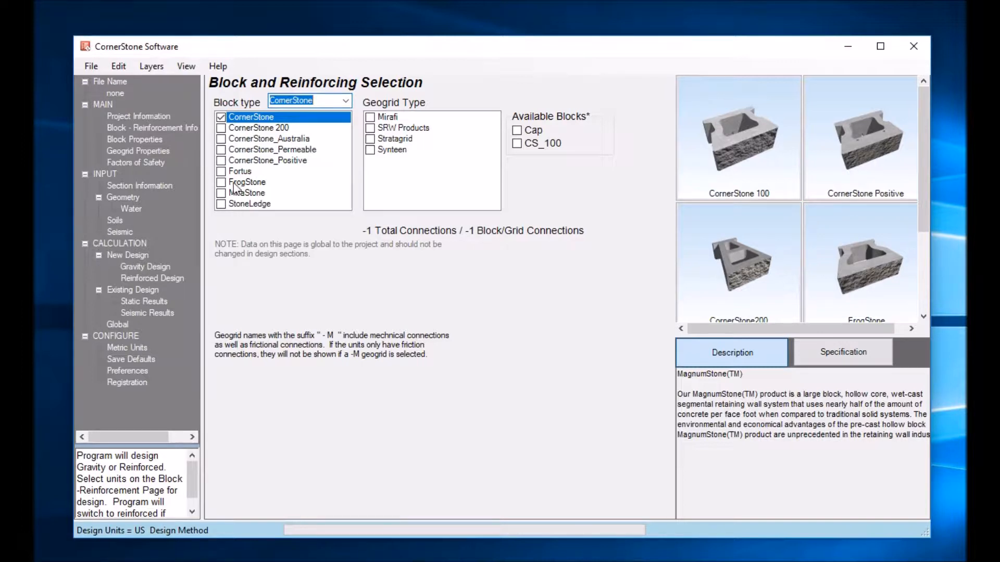
{"action": "mouse_move", "coordinate": [248, 212]}
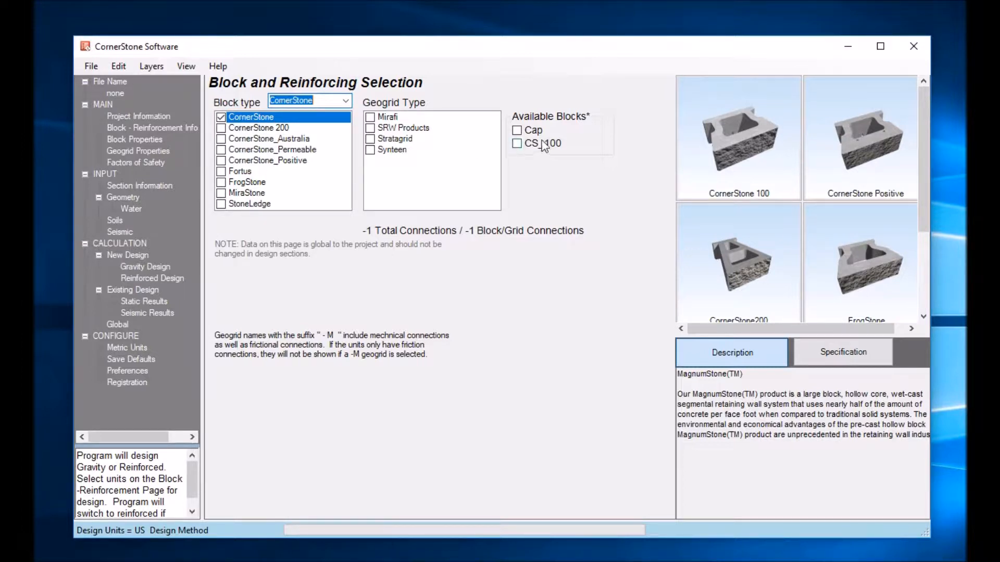
{"action": "left_click", "coordinate": [518, 130]}
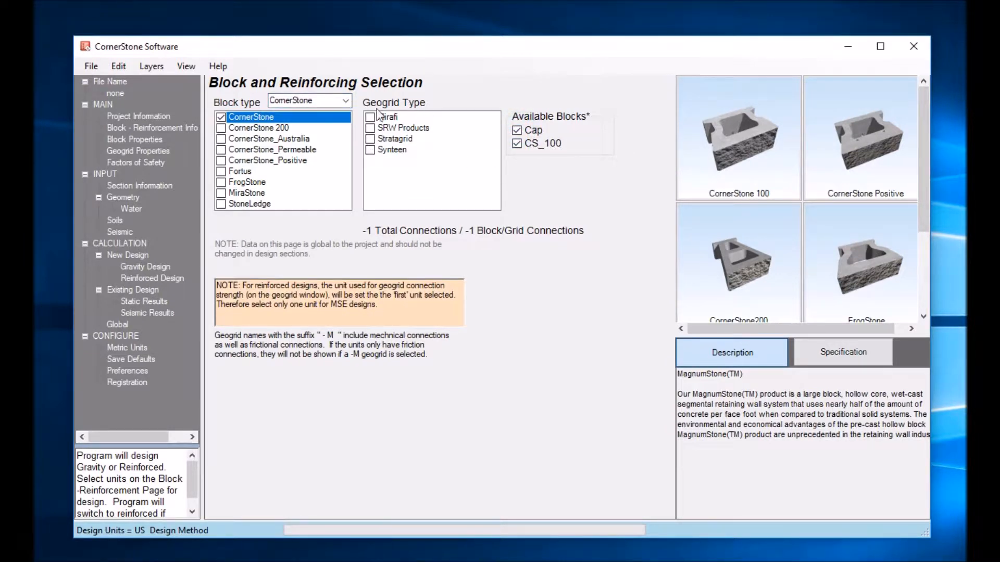
Choose Synteen over Stratagrid as geogrid type and accept the missing primary geogrid warning
{"action": "left_click", "coordinate": [370, 138]}
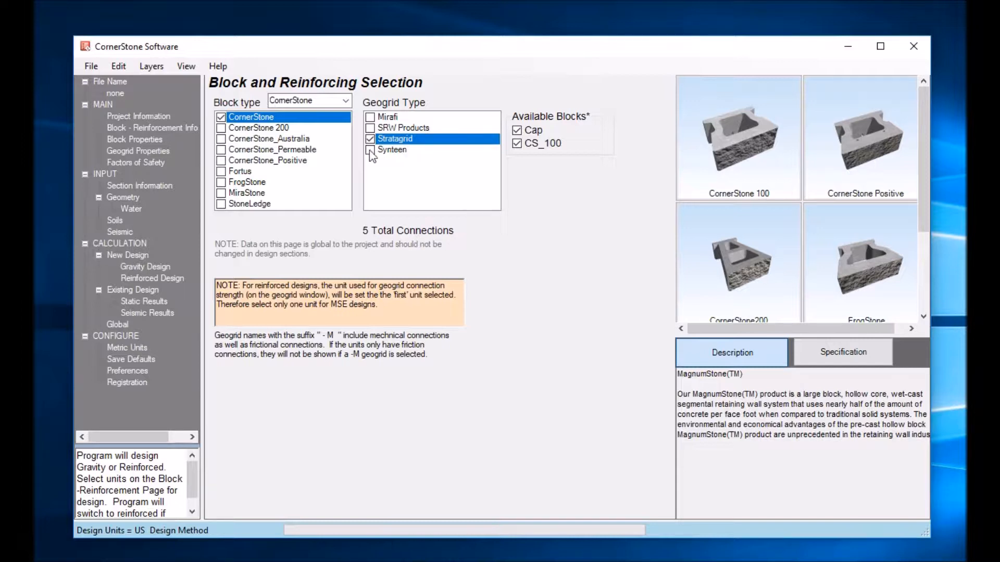
{"action": "left_click", "coordinate": [369, 149]}
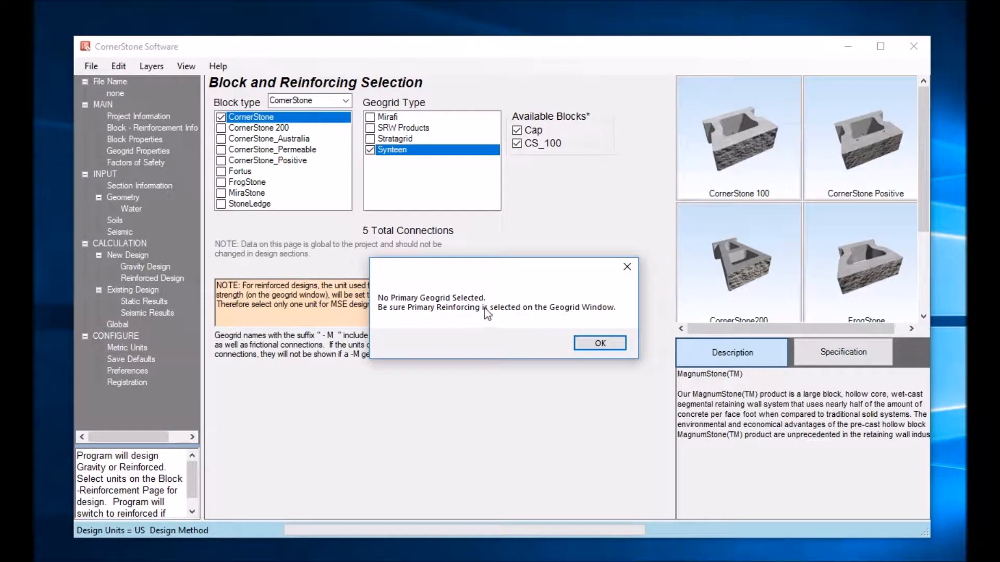
{"action": "left_click", "coordinate": [598, 343]}
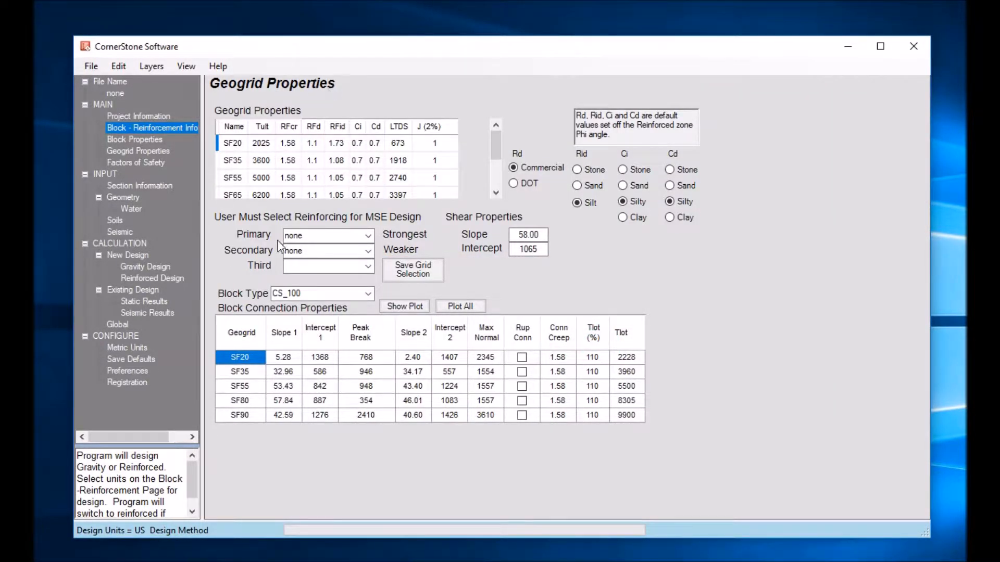
Set SF55 primary, SF35 secondary and SF20 third reinforcement, then return to block selection
{"action": "left_click", "coordinate": [367, 235]}
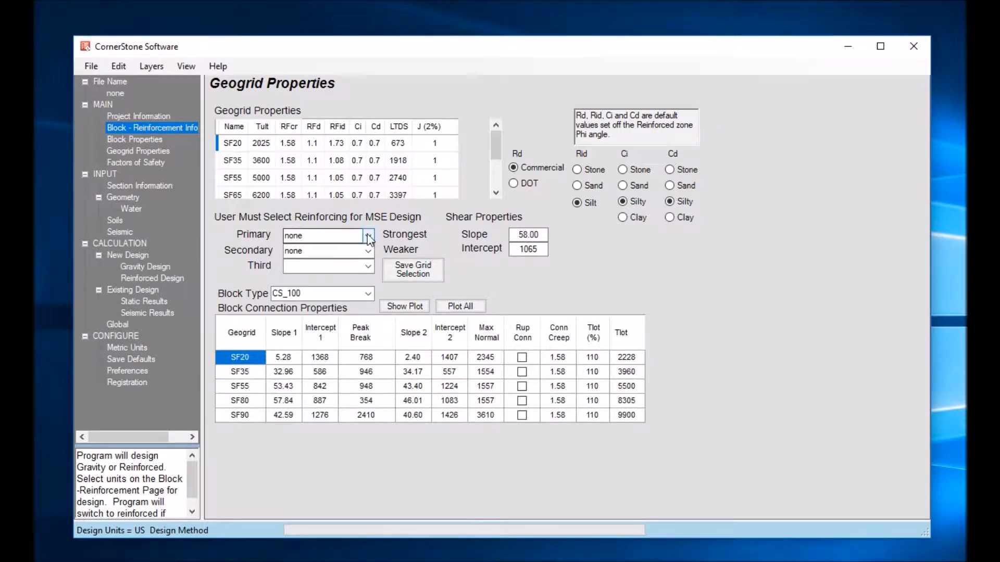
{"action": "left_click", "coordinate": [368, 235]}
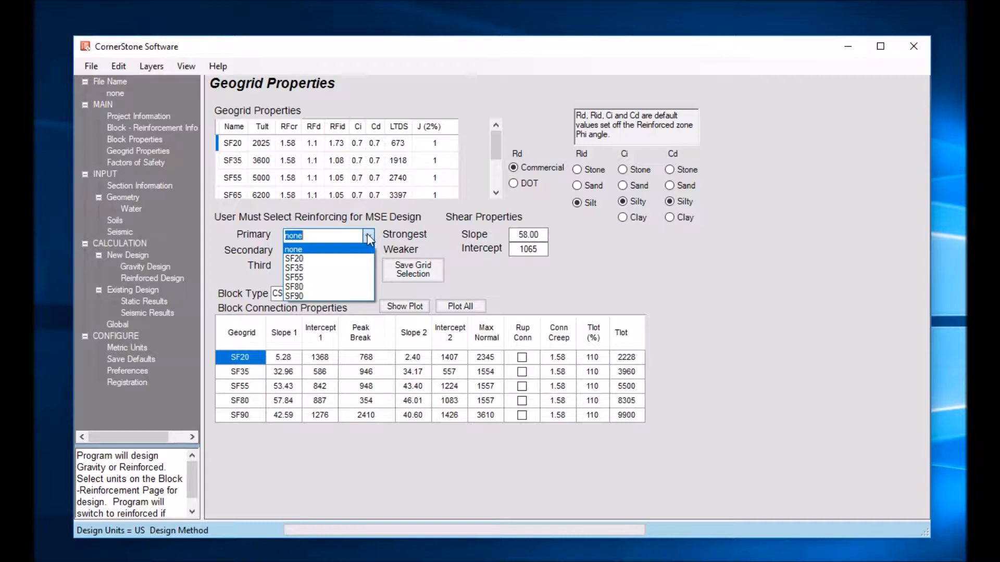
{"action": "mouse_move", "coordinate": [336, 290]}
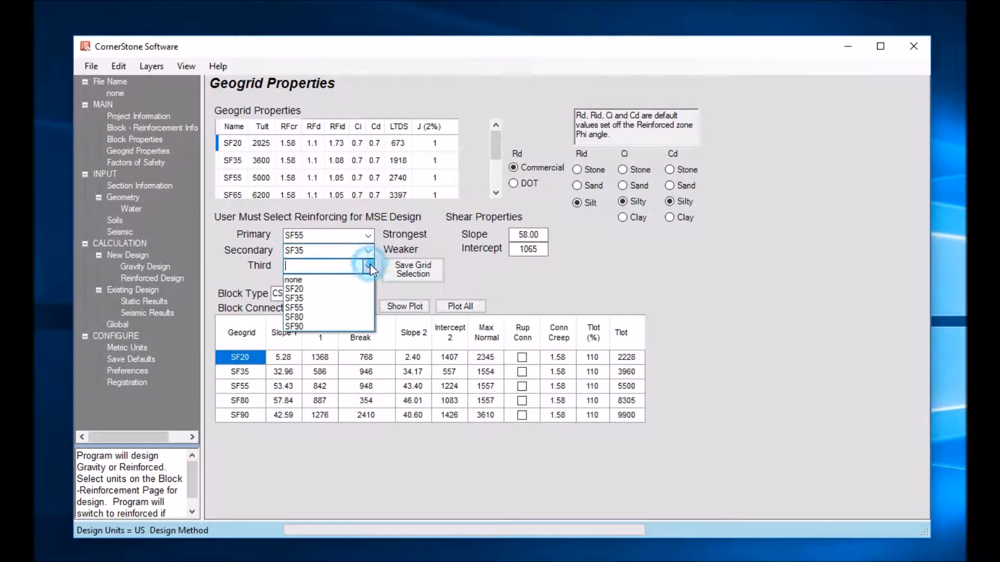
{"action": "left_click", "coordinate": [294, 289]}
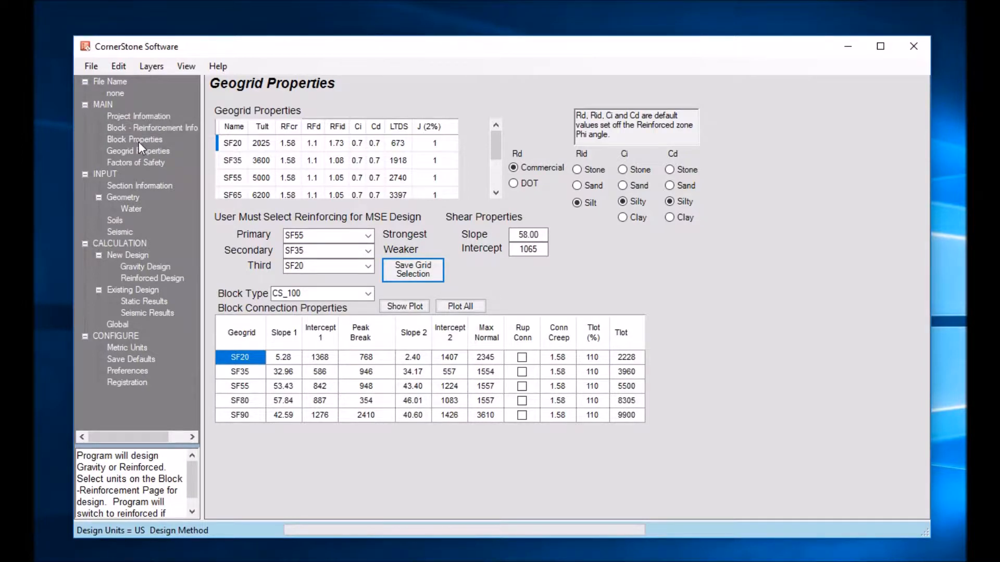
{"action": "left_click", "coordinate": [152, 127]}
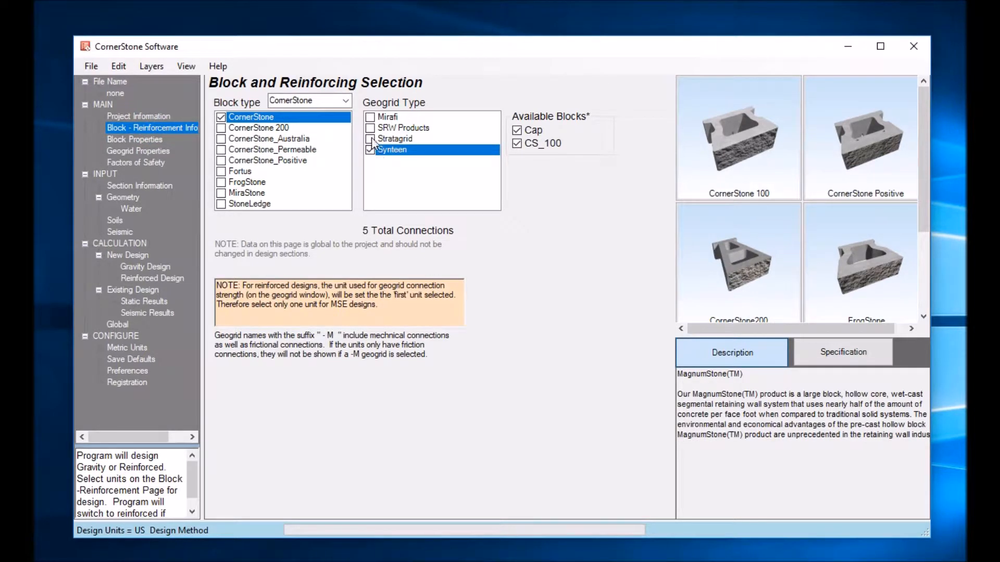
Replace Synteen with Stratagrid as the geogrid type and show the block type families
{"action": "left_click", "coordinate": [370, 139]}
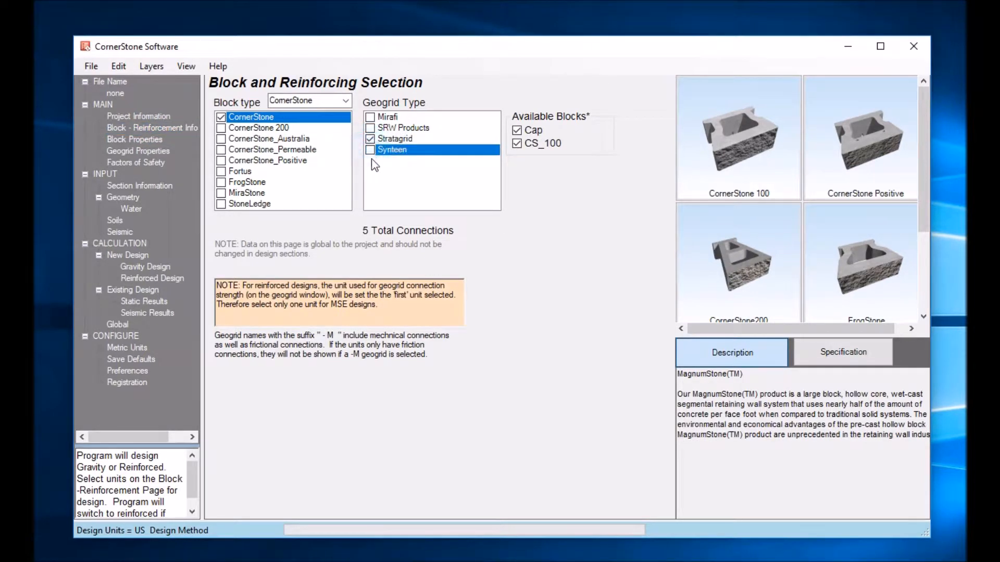
{"action": "left_click", "coordinate": [394, 139]}
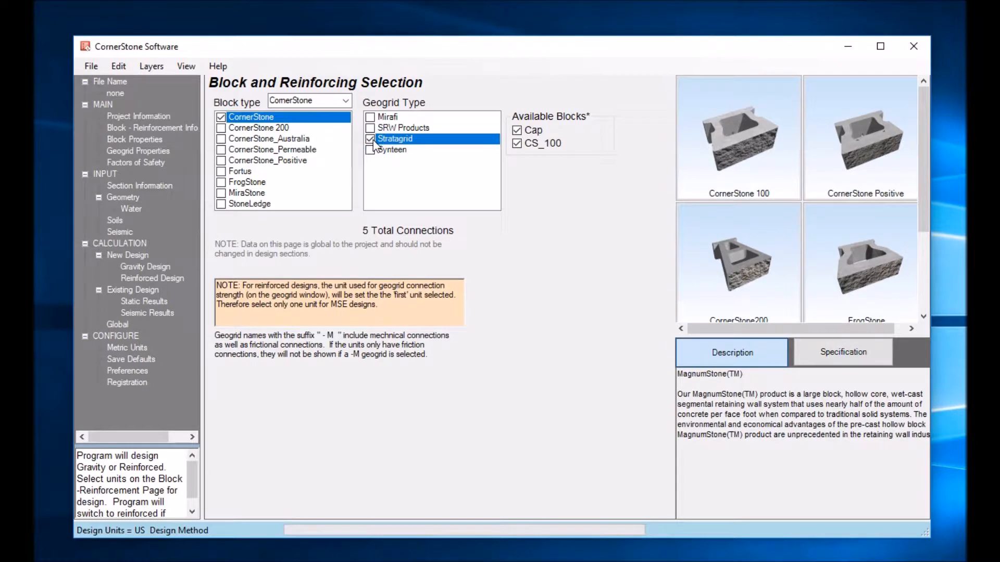
{"action": "left_click", "coordinate": [345, 103]}
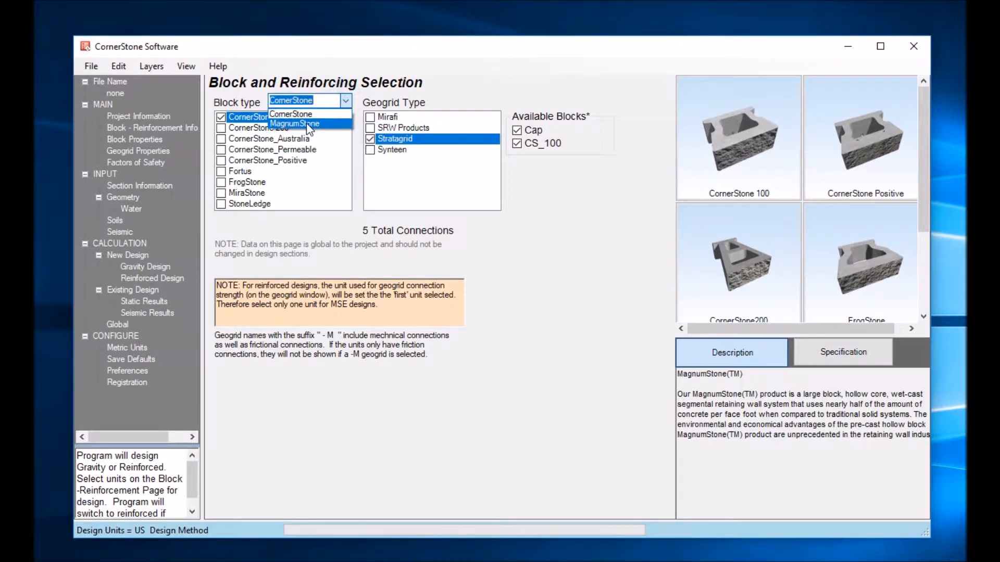
Switch the block type to MagnumStone and check the plain MagnumStone unit
{"action": "left_click", "coordinate": [294, 123]}
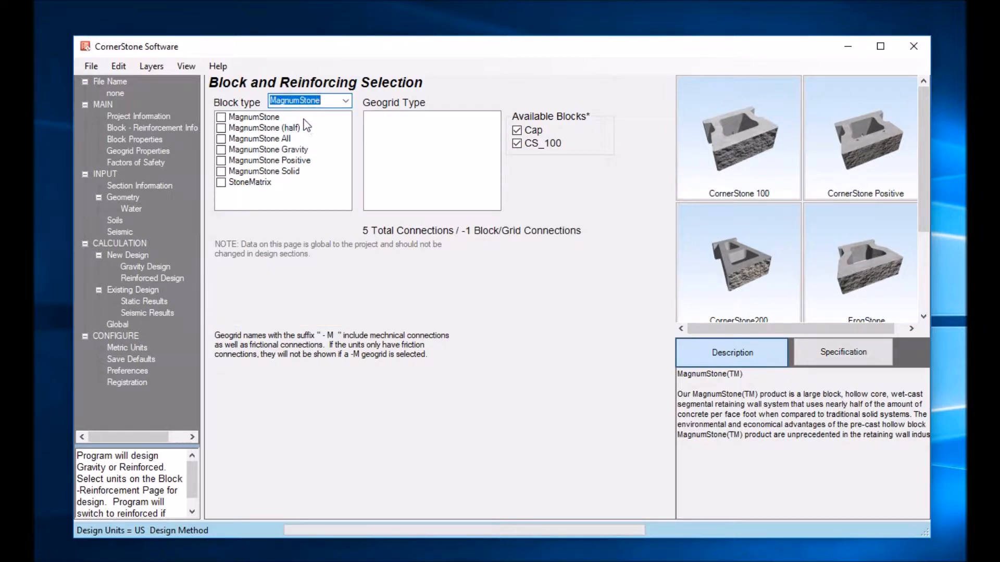
{"action": "left_click", "coordinate": [254, 116]}
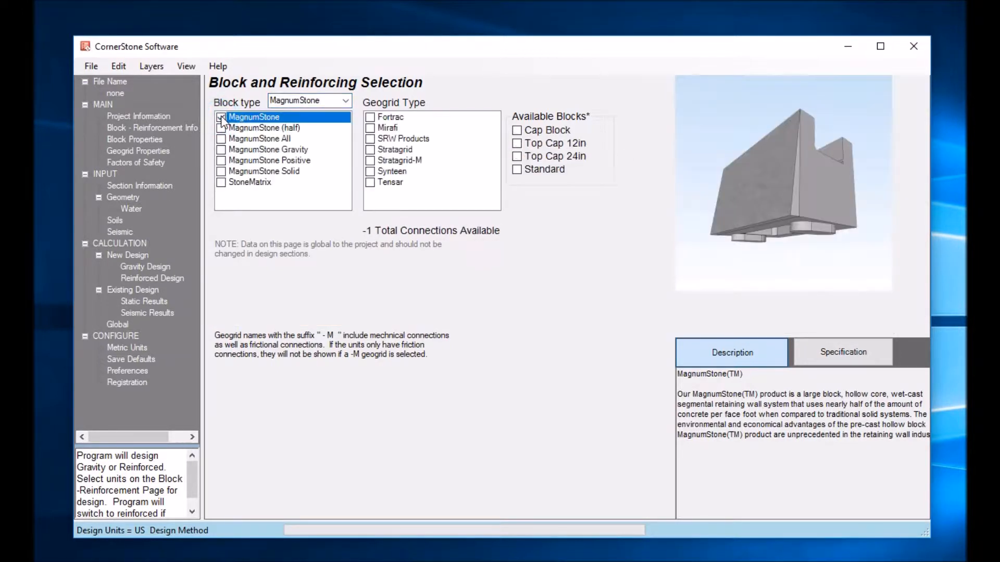
{"action": "left_click", "coordinate": [221, 117]}
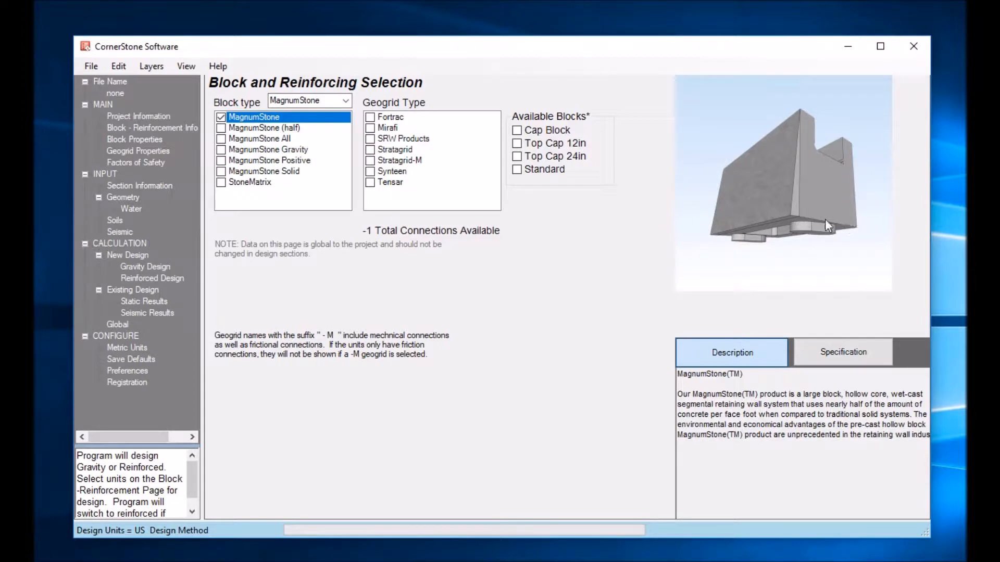
{"action": "mouse_move", "coordinate": [857, 229]}
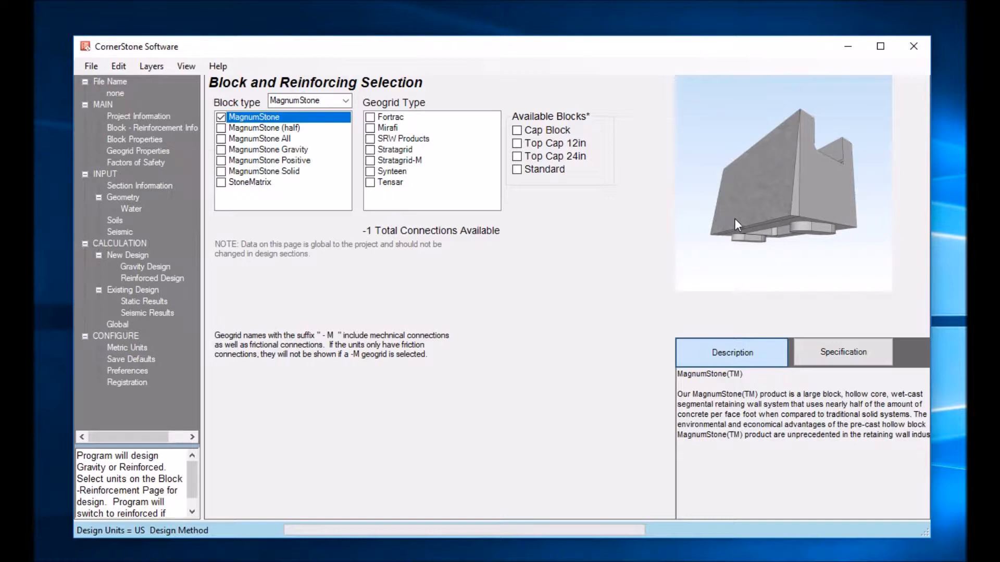
{"action": "mouse_move", "coordinate": [749, 199]}
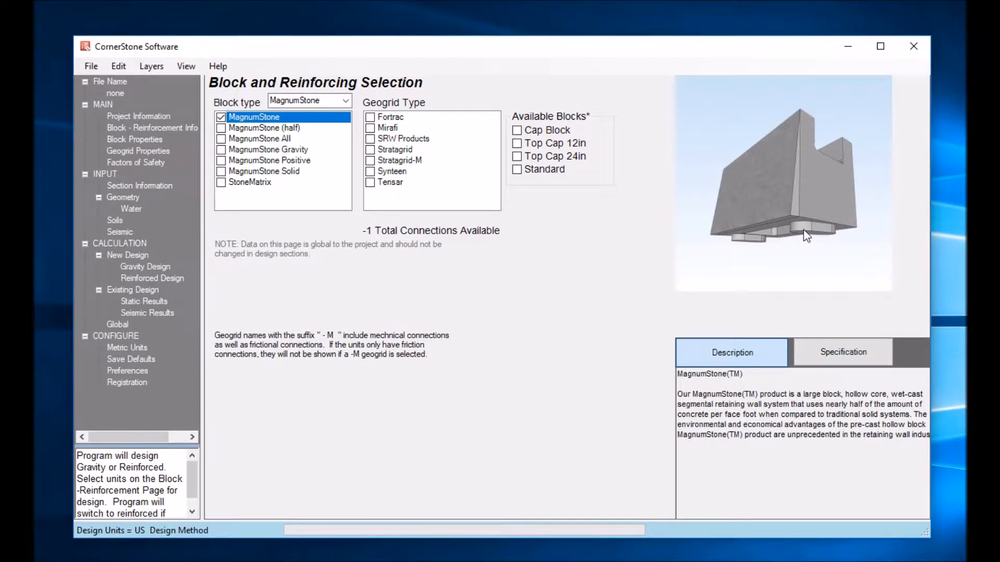
{"action": "mouse_move", "coordinate": [817, 236]}
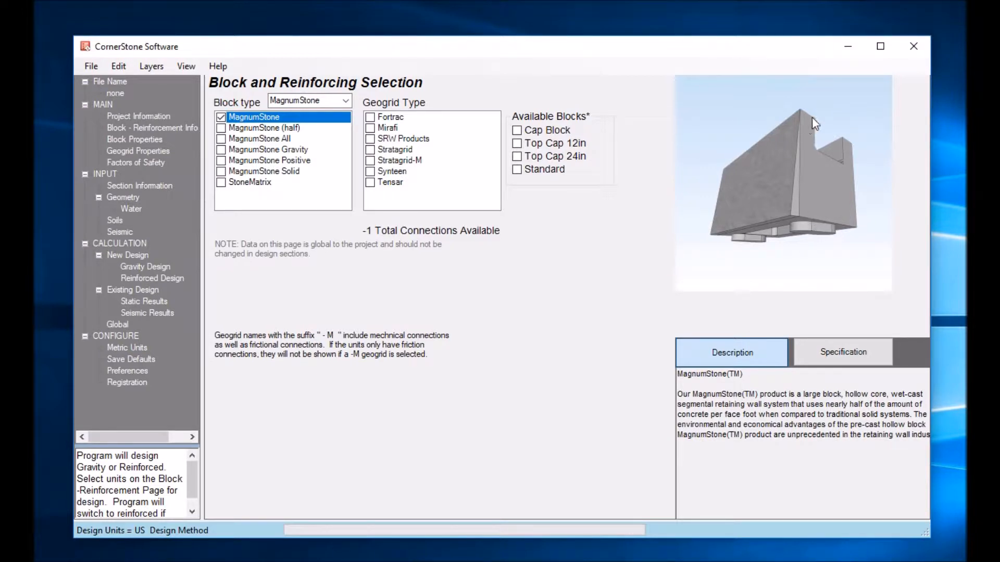
{"action": "mouse_move", "coordinate": [810, 244]}
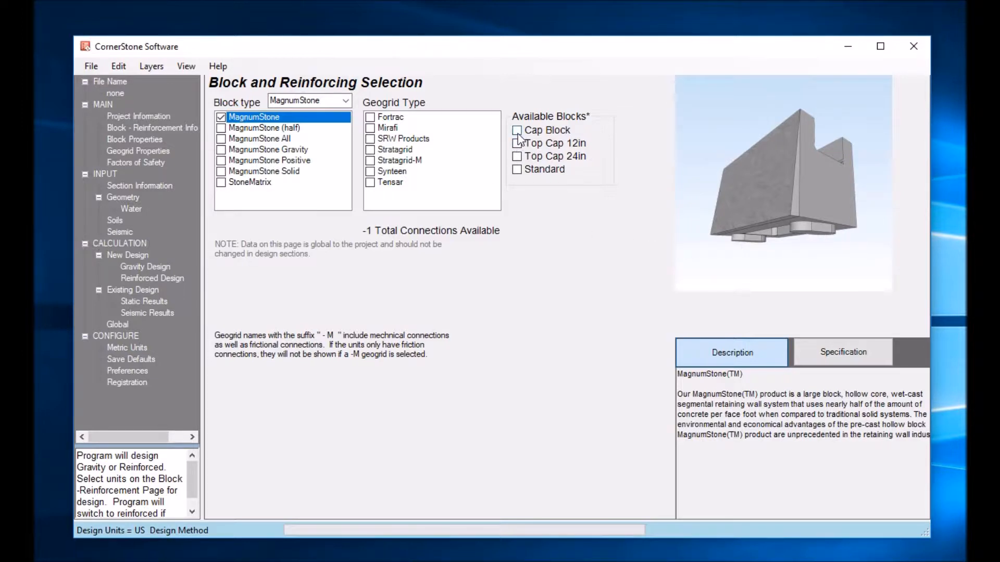
Replace the Cap Block with Top Cap 24in and Standard units, accepting the conflict warning
{"action": "left_click", "coordinate": [517, 131]}
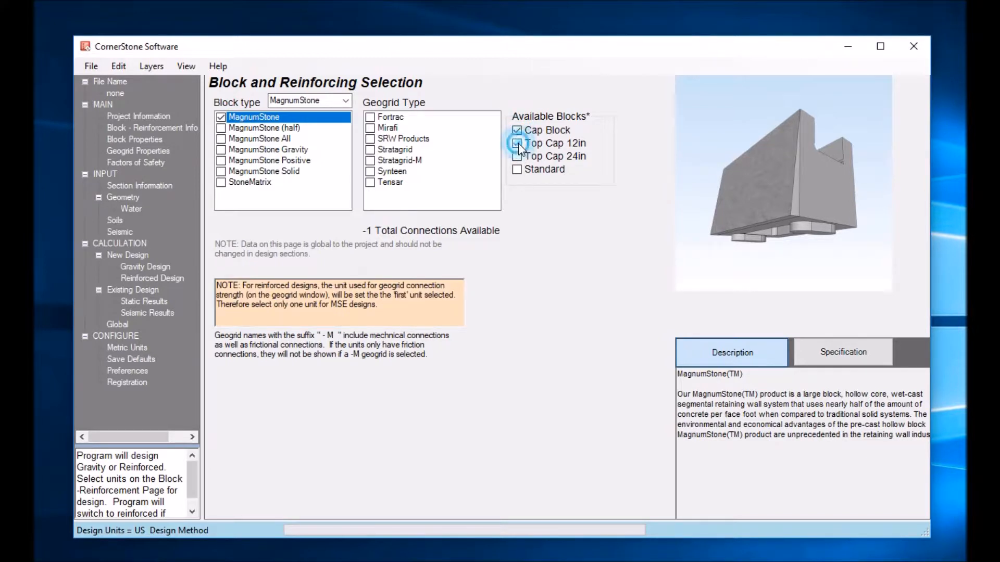
{"action": "left_click", "coordinate": [518, 142]}
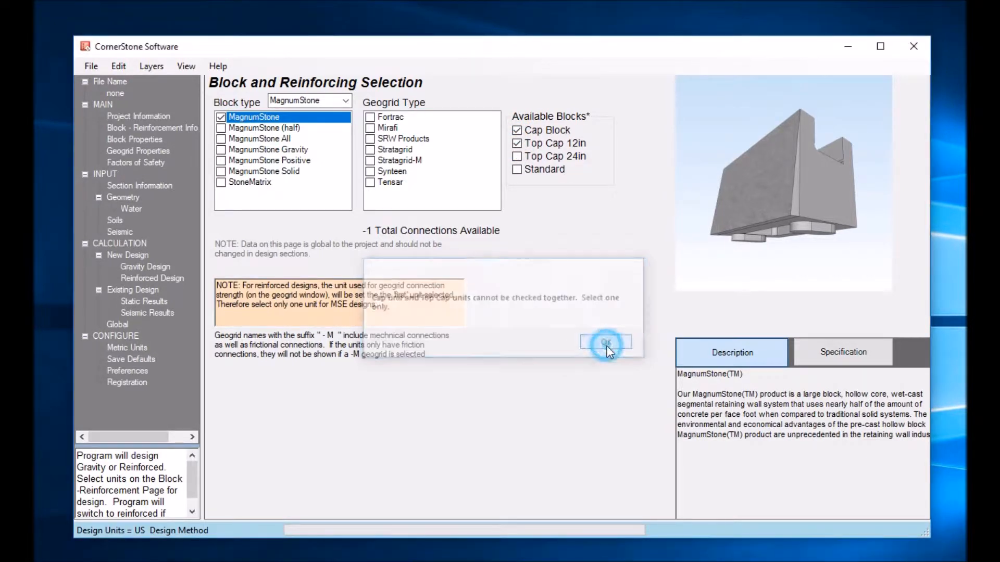
{"action": "left_click", "coordinate": [604, 342]}
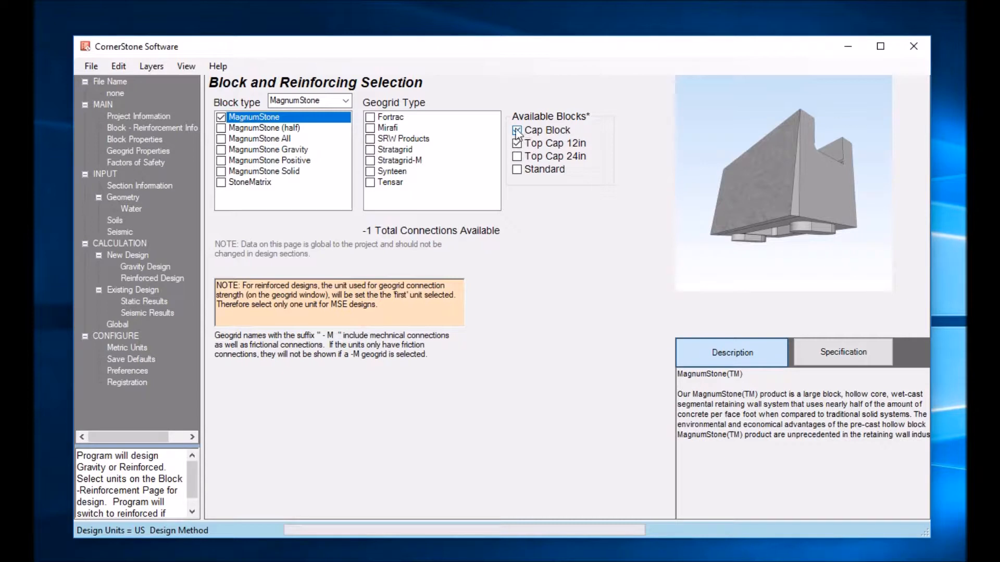
{"action": "left_click", "coordinate": [518, 131]}
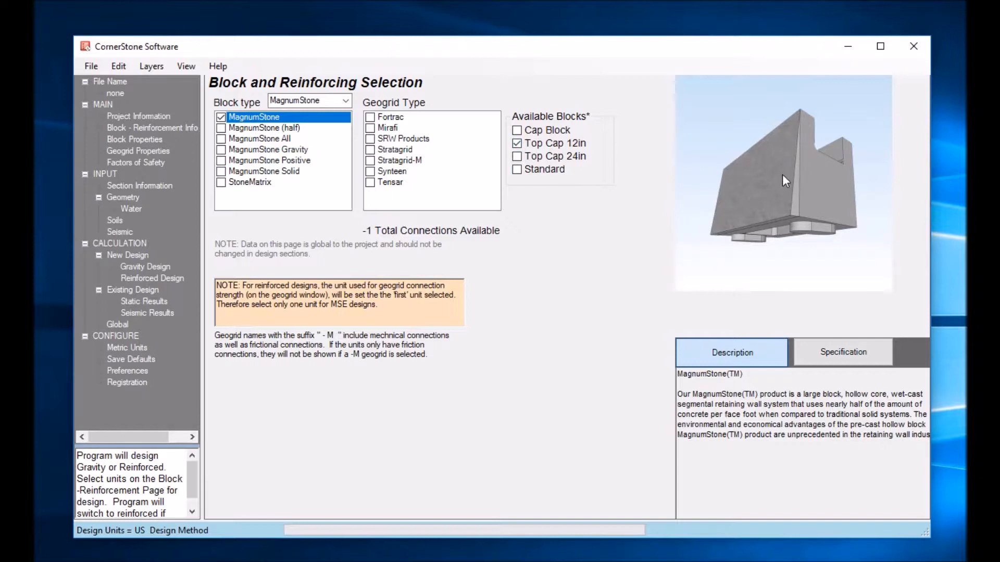
{"action": "mouse_move", "coordinate": [820, 154]}
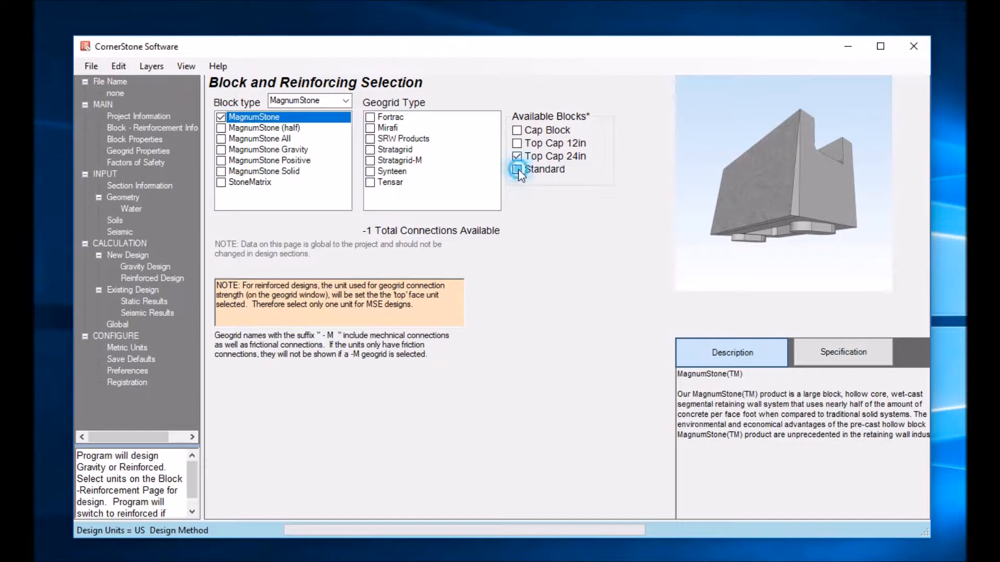
{"action": "left_click", "coordinate": [516, 168]}
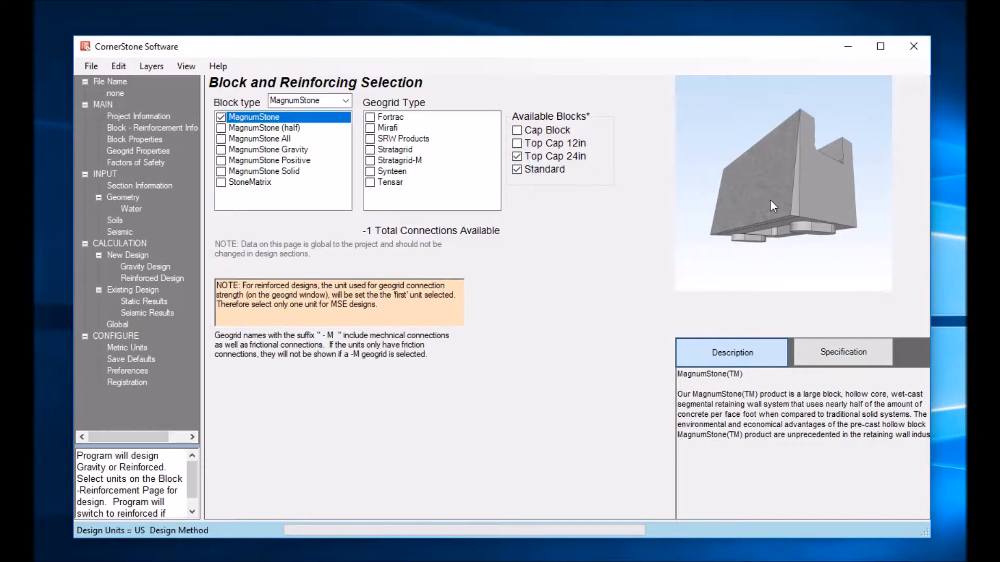
{"action": "mouse_move", "coordinate": [342, 158]}
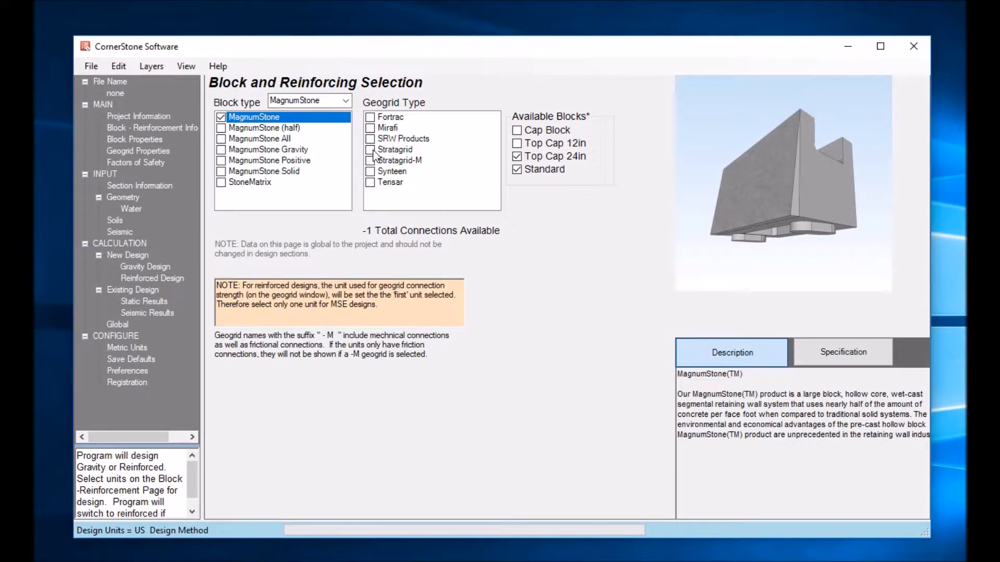
Choose Mirafi as the geogrid supplier and accept the no primary geogrid warning
{"action": "left_click", "coordinate": [371, 127]}
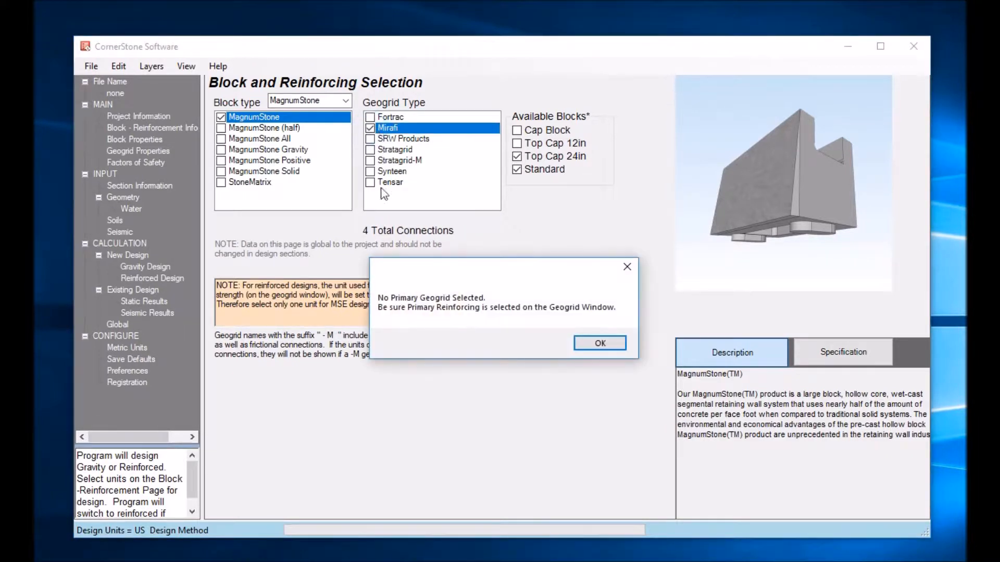
{"action": "left_click", "coordinate": [599, 343]}
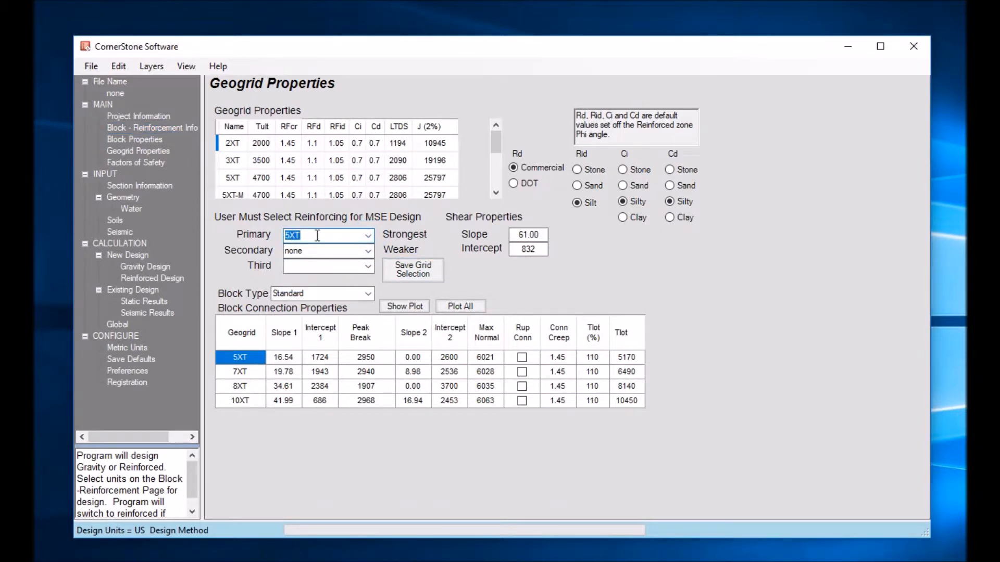
Plot All to chart connection capacity for the Mirafi 5XT, 7XT, 8XT and 10XT grids
{"action": "left_click", "coordinate": [459, 306]}
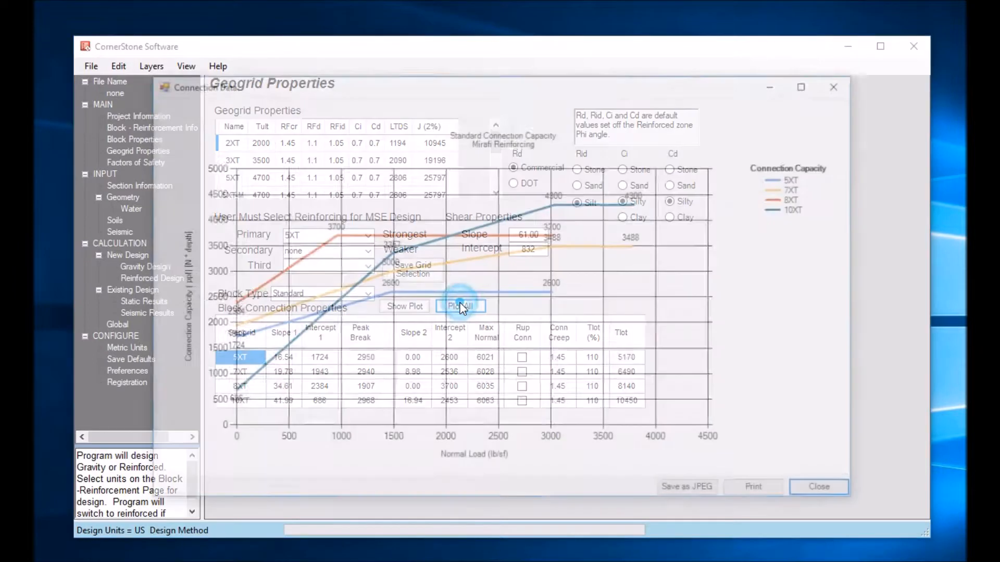
{"action": "left_click", "coordinate": [460, 307]}
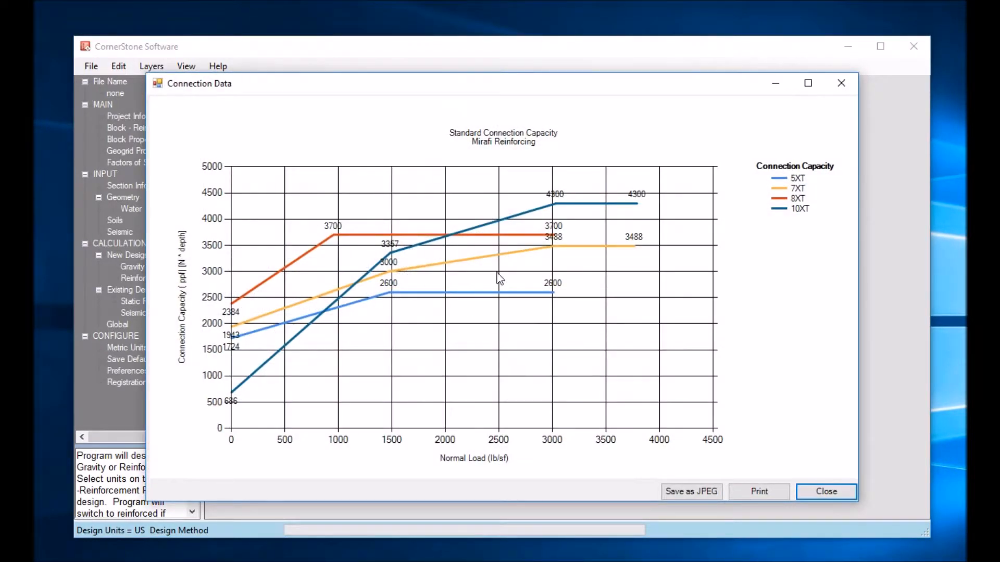
{"action": "mouse_move", "coordinate": [576, 254]}
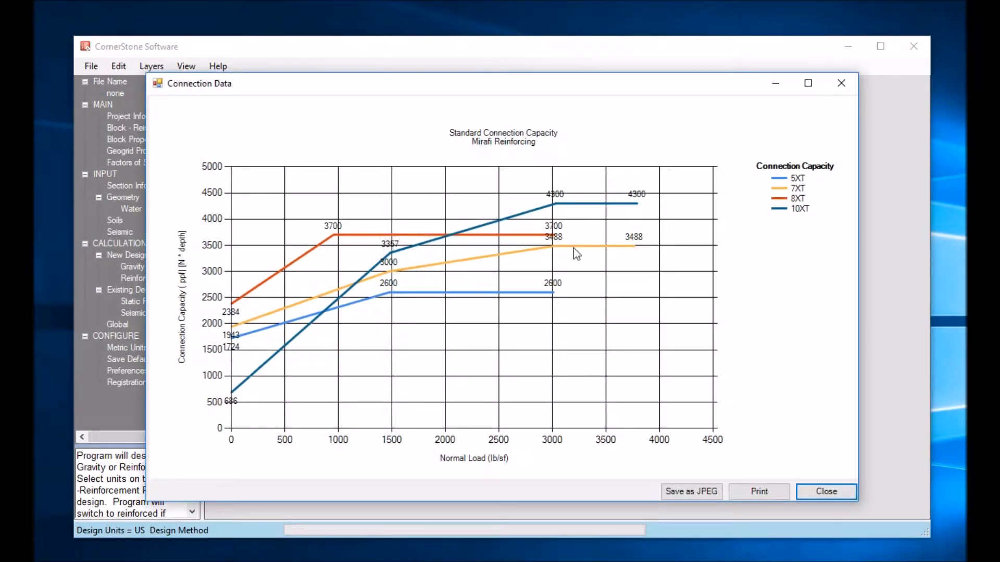
{"action": "mouse_move", "coordinate": [336, 322]}
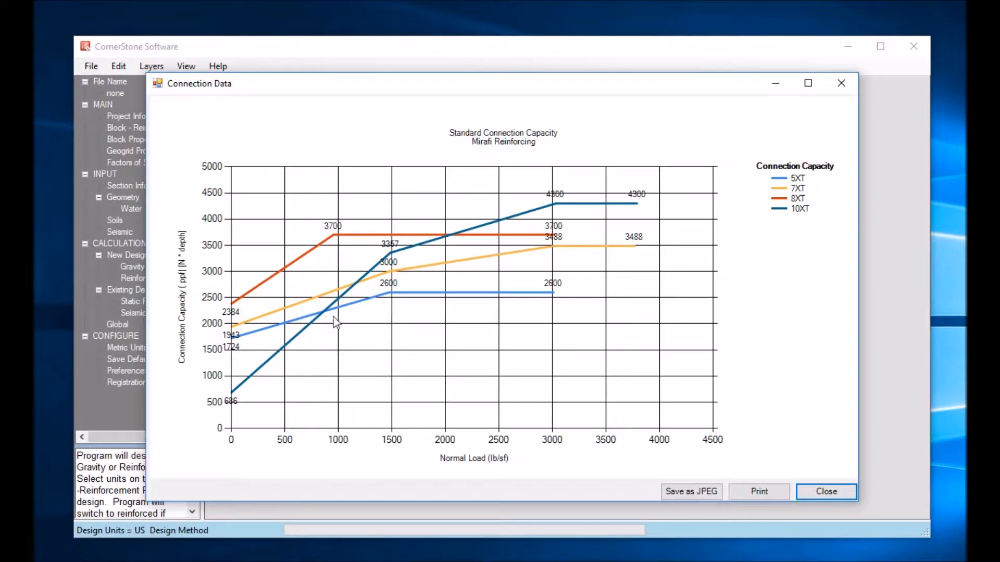
{"action": "mouse_move", "coordinate": [400, 301]}
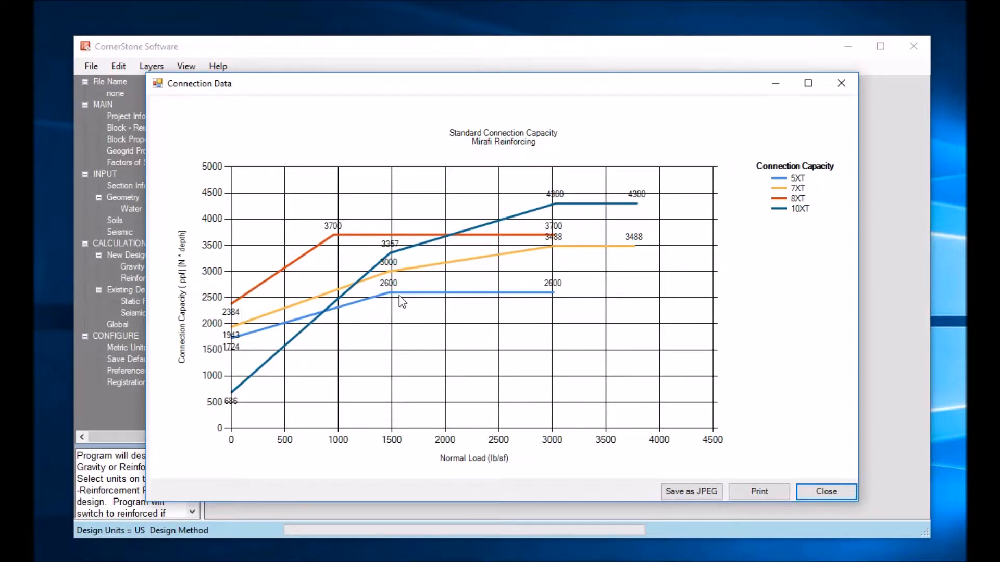
{"action": "mouse_move", "coordinate": [312, 258]}
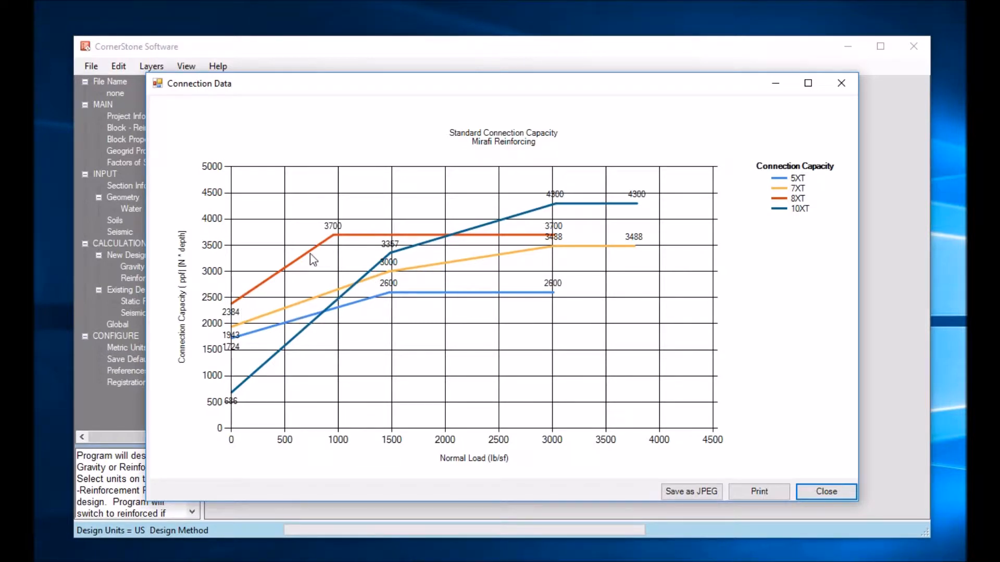
{"action": "mouse_move", "coordinate": [342, 318]}
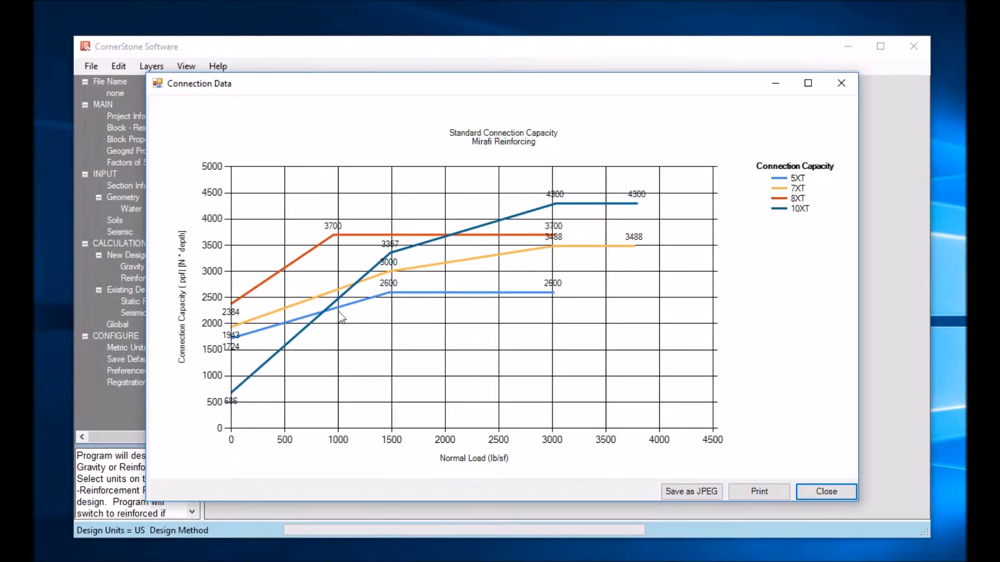
{"action": "mouse_move", "coordinate": [542, 214]}
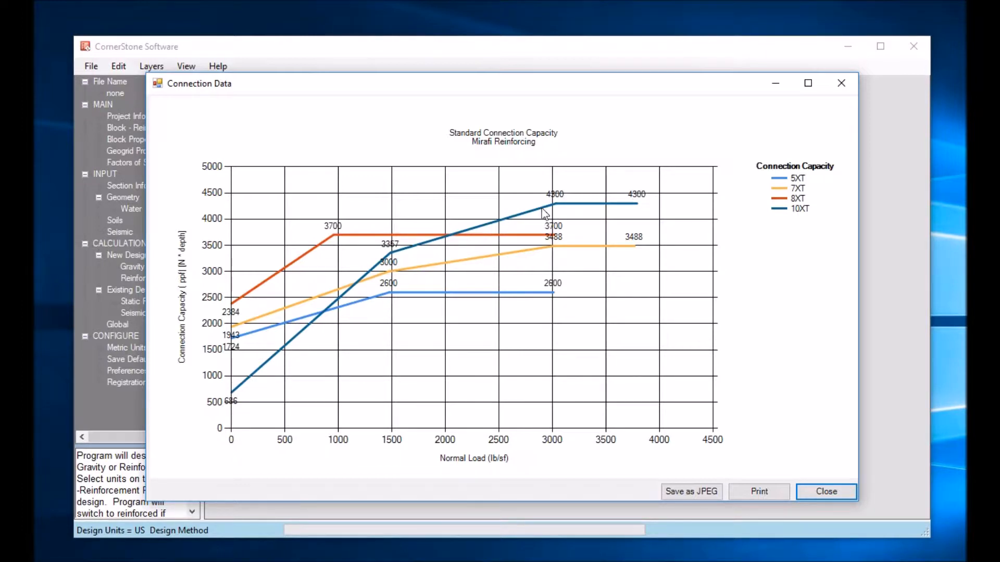
{"action": "mouse_move", "coordinate": [291, 328]}
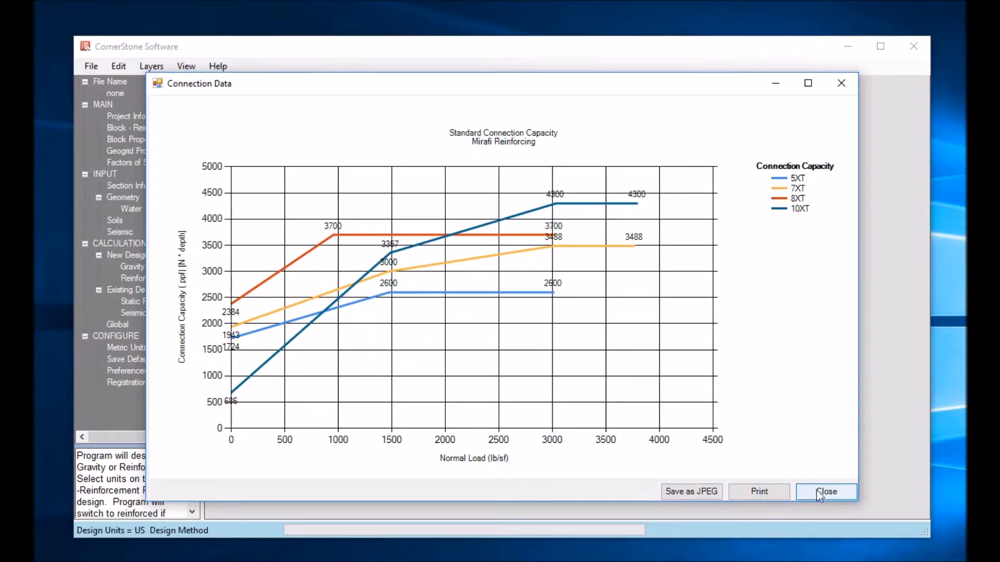
Close the chart and switch the block type to MagnumStone Gravity on the block selection page
{"action": "left_click", "coordinate": [826, 492]}
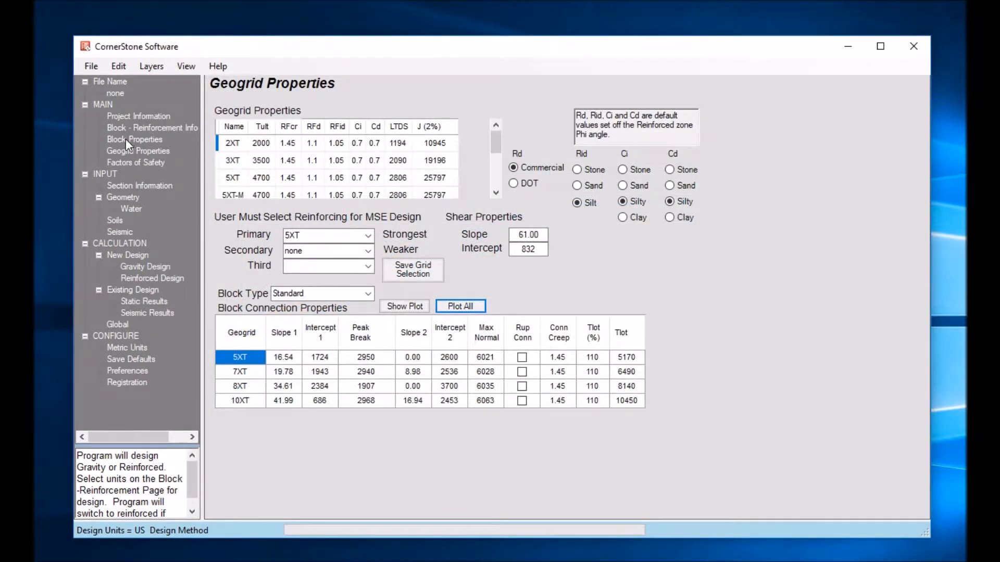
{"action": "left_click", "coordinate": [152, 127]}
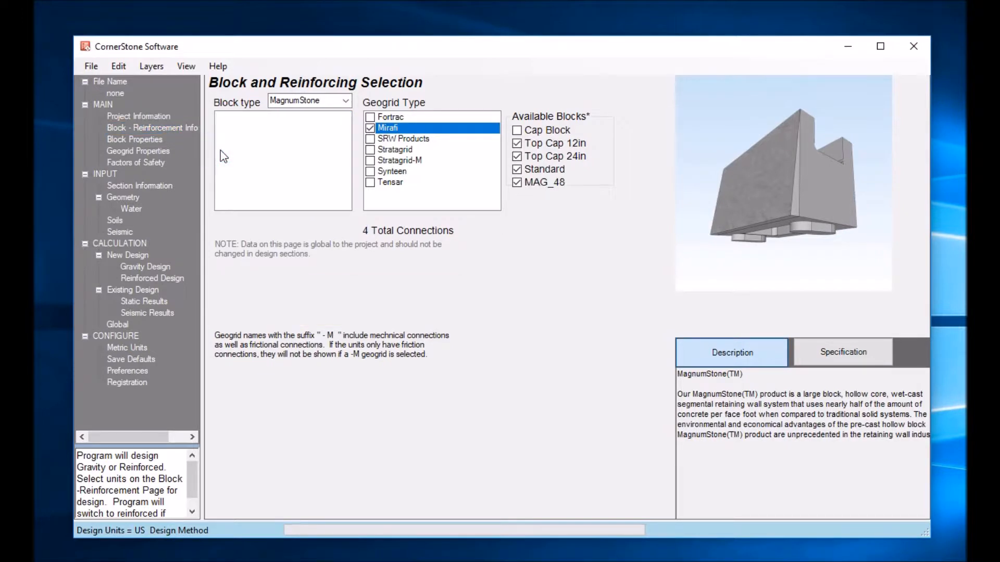
{"action": "left_click", "coordinate": [269, 149]}
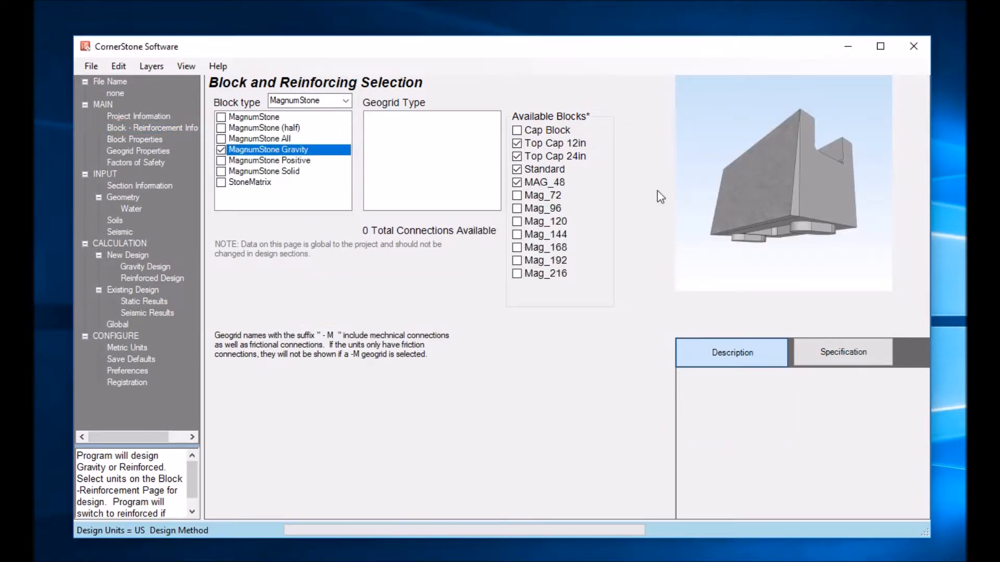
Leave MAG_48 and Mag_72 extenders unchecked, keeping top caps and Standard units only
{"action": "left_click", "coordinate": [518, 195]}
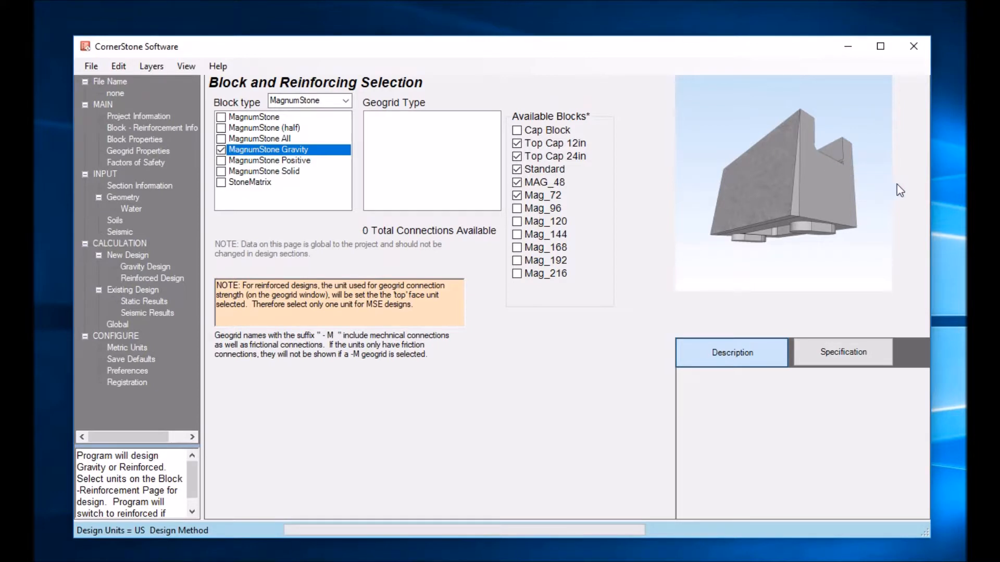
{"action": "mouse_move", "coordinate": [912, 195]}
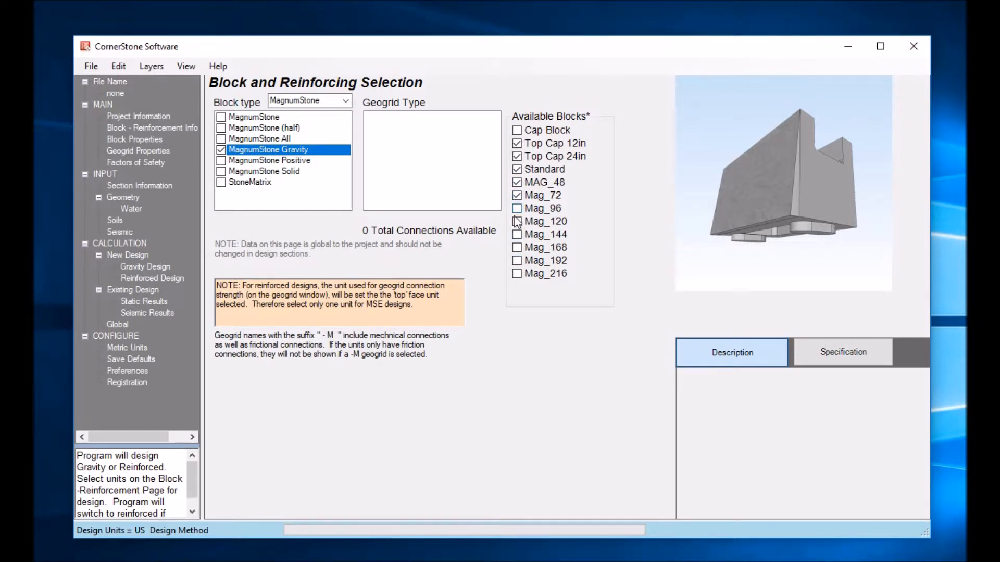
{"action": "left_click", "coordinate": [516, 183]}
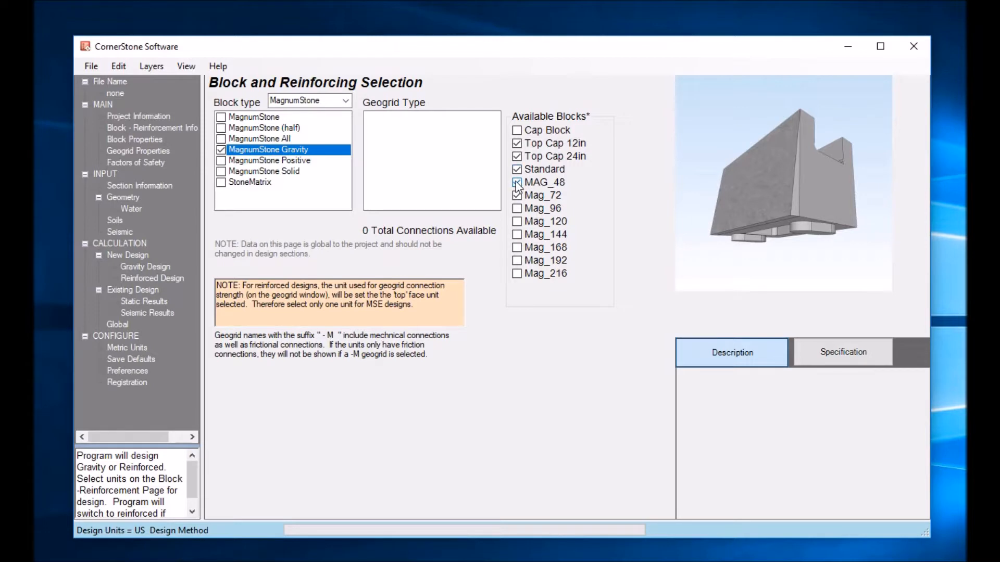
{"action": "left_click", "coordinate": [517, 183]}
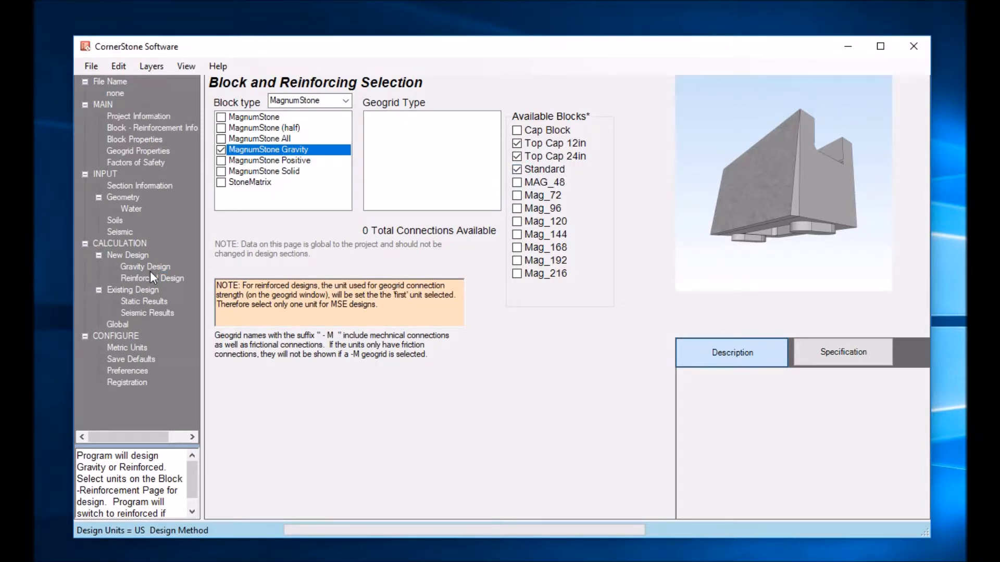
{"action": "left_click", "coordinate": [145, 266]}
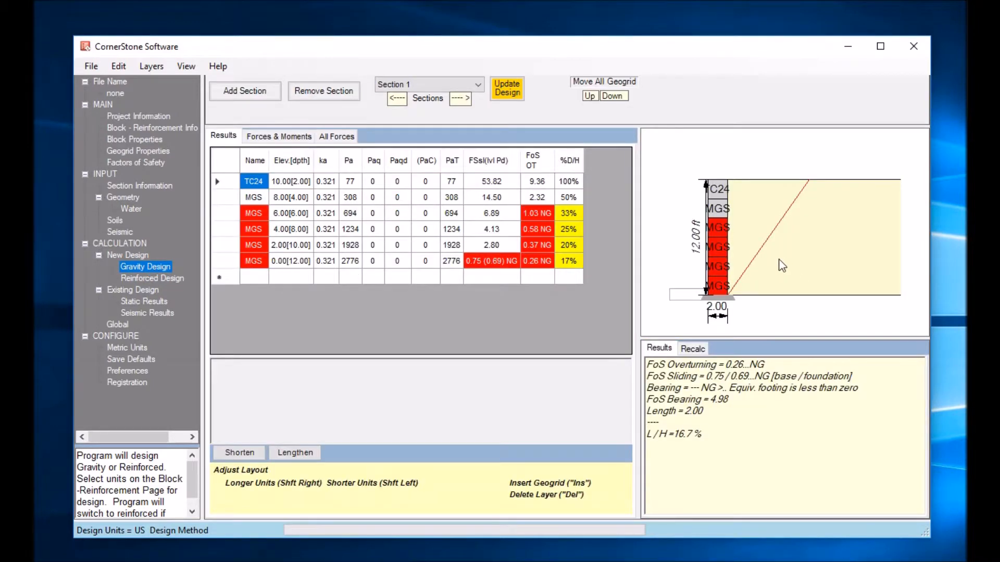
{"action": "mouse_move", "coordinate": [724, 220]}
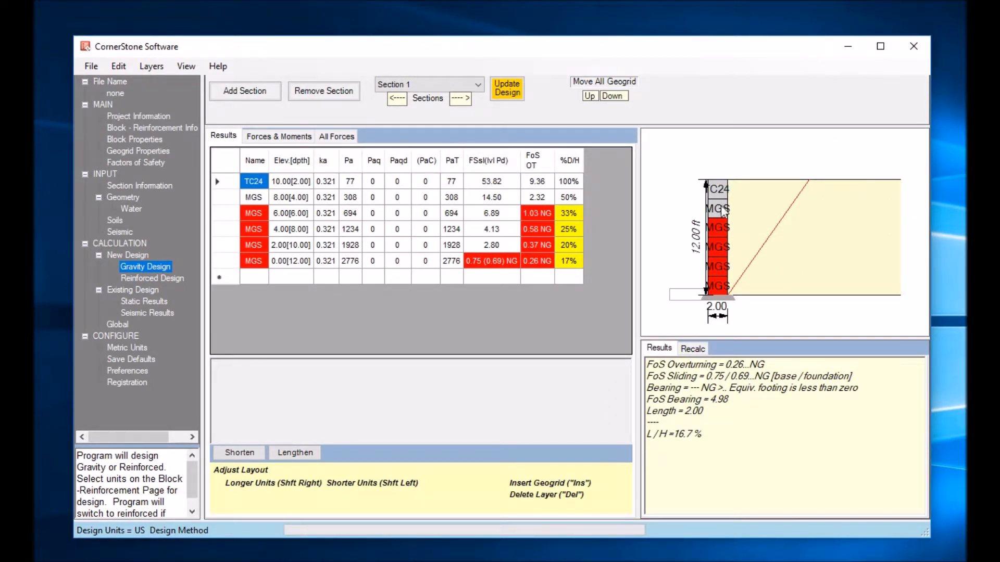
{"action": "mouse_move", "coordinate": [726, 220]}
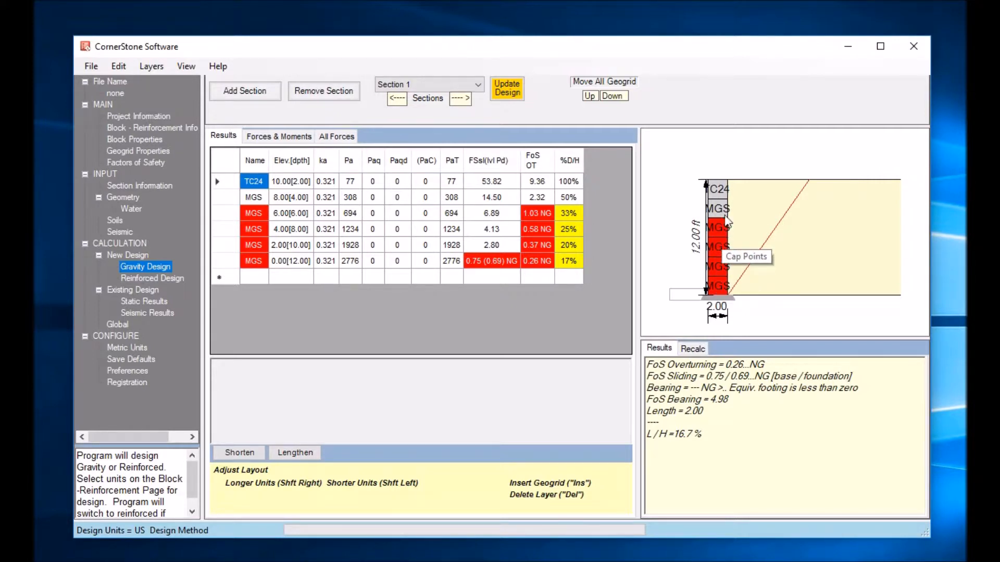
{"action": "mouse_move", "coordinate": [727, 232]}
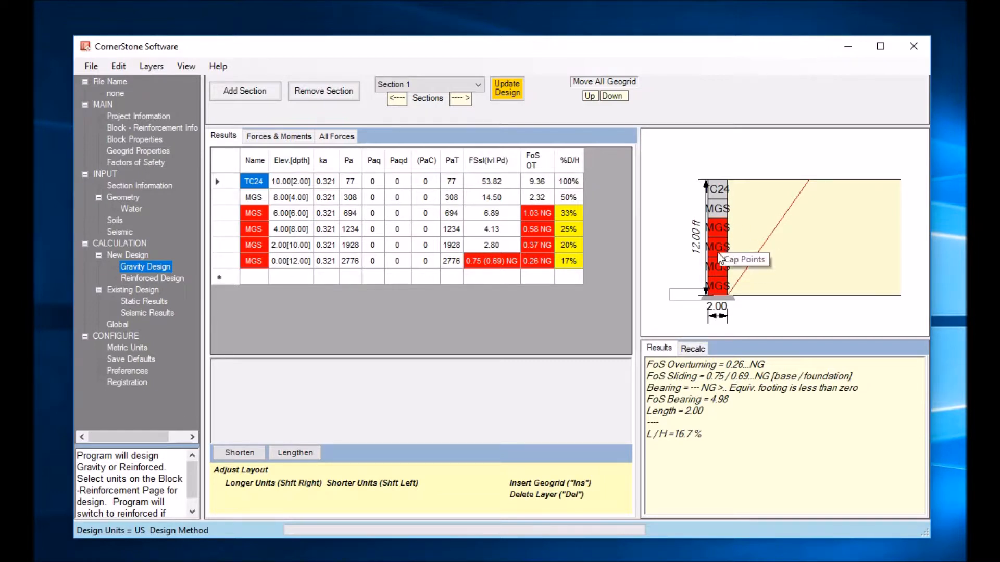
{"action": "mouse_move", "coordinate": [486, 288]}
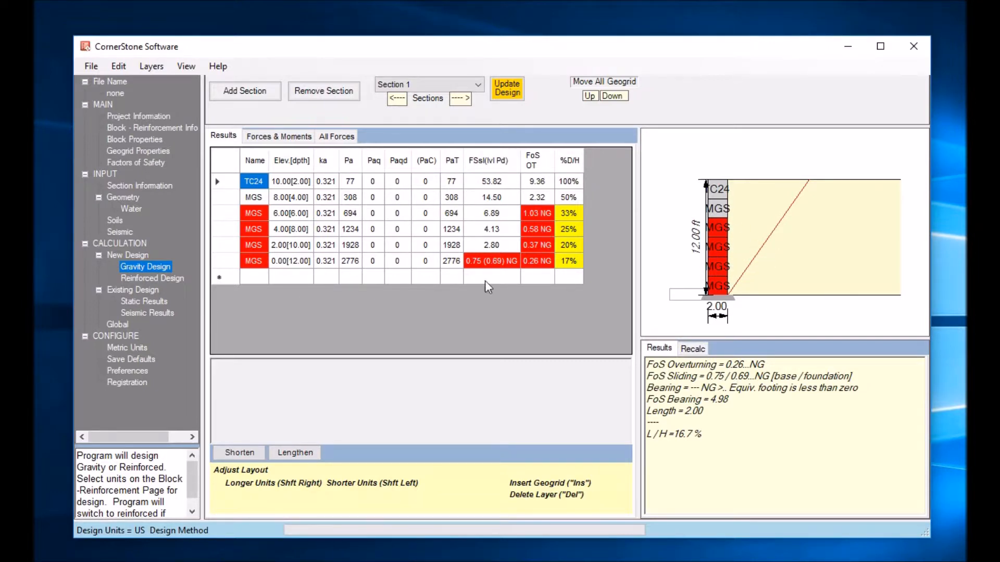
Check the MAG_48 and Mag_72 extender units under Available Blocks for the gravity wall
{"action": "left_click", "coordinate": [152, 127]}
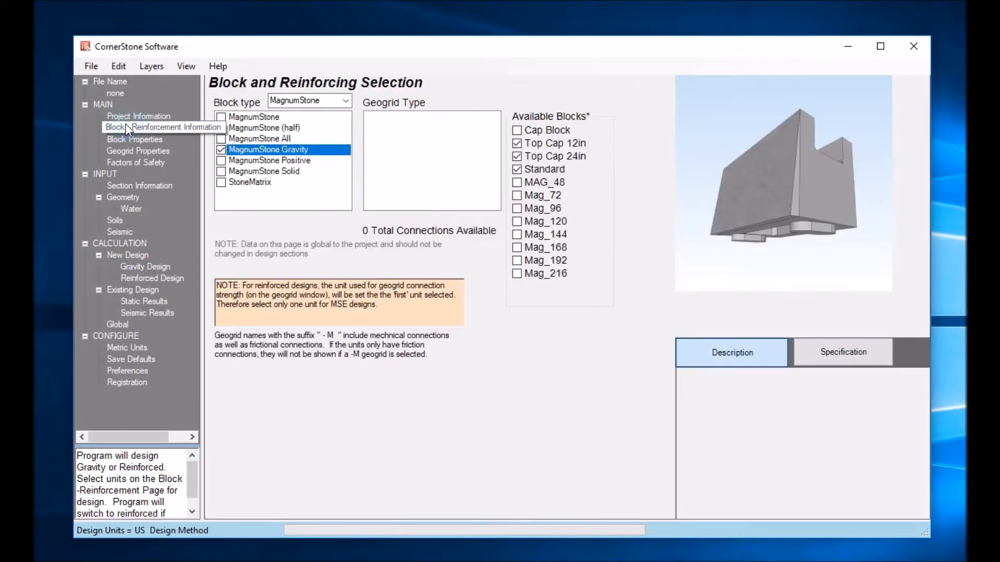
{"action": "left_click", "coordinate": [517, 182]}
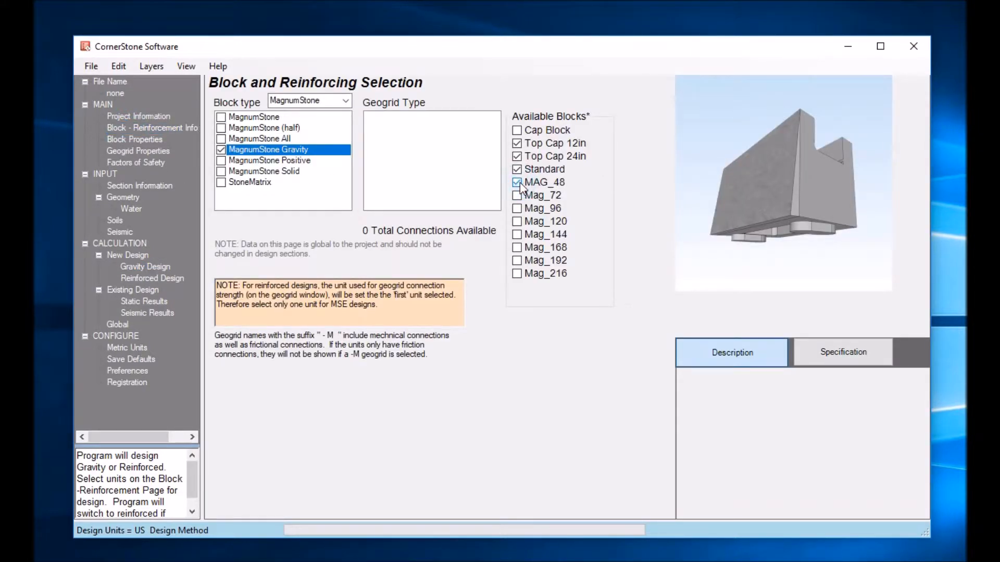
{"action": "left_click", "coordinate": [518, 195]}
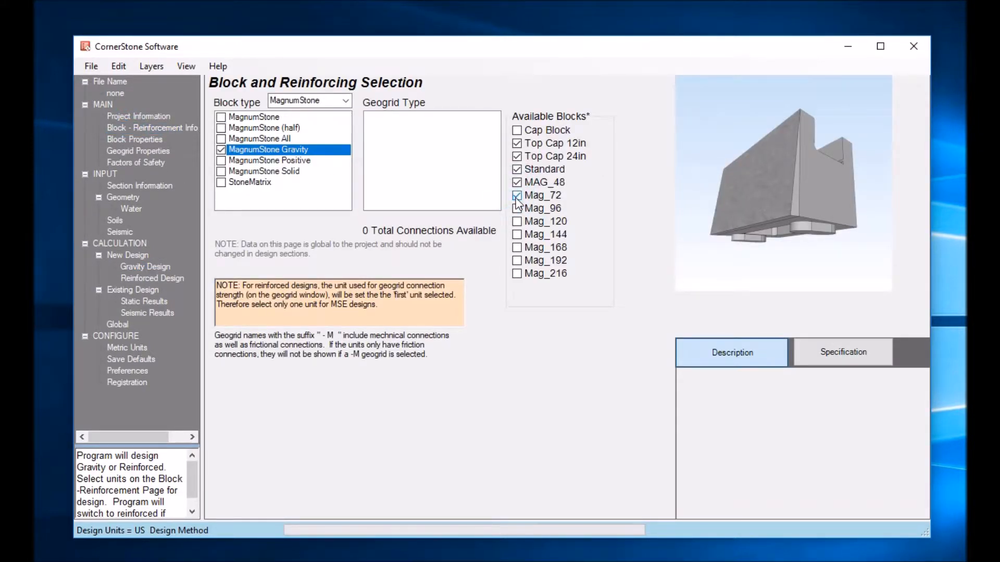
{"action": "left_click", "coordinate": [517, 195]}
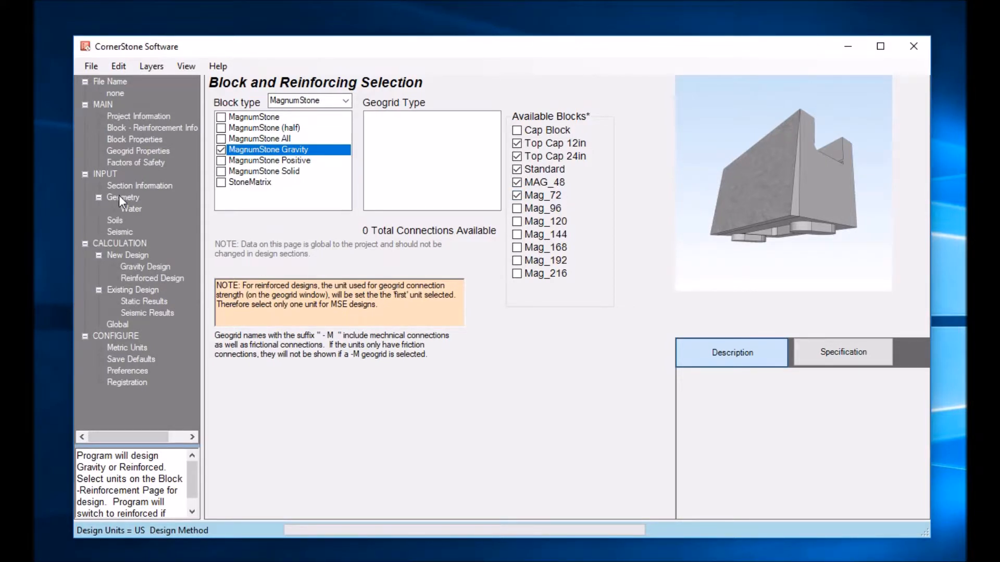
Keep the 12 ft wall's batter at zero degrees and rerun Gravity Design with extender units
{"action": "left_click", "coordinate": [123, 197]}
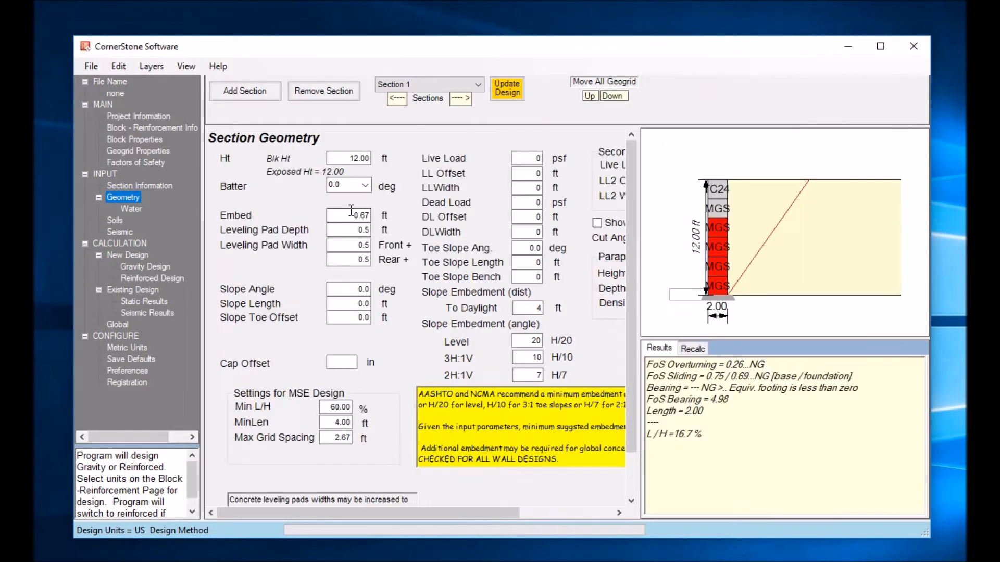
{"action": "left_click", "coordinate": [366, 186]}
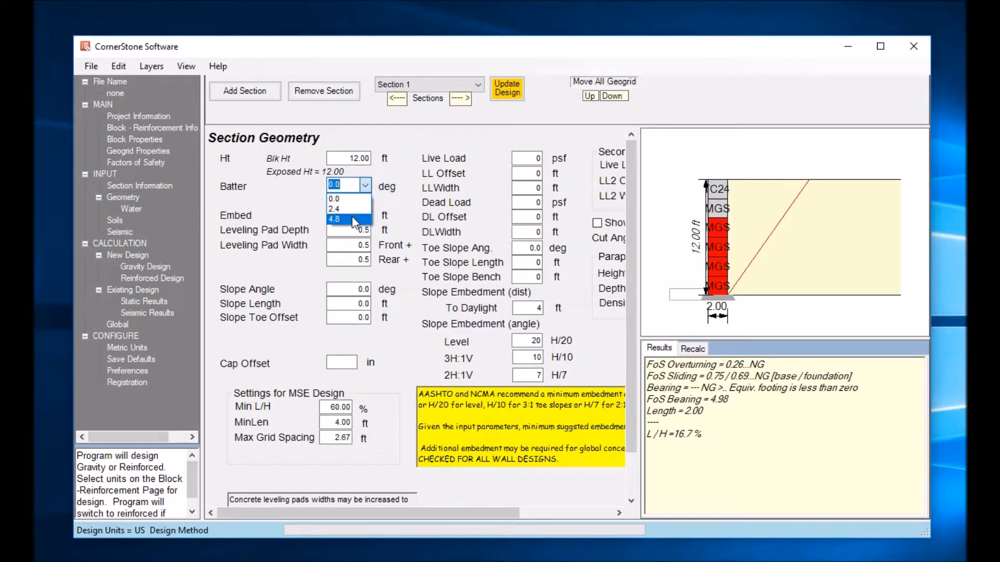
{"action": "left_click", "coordinate": [145, 266]}
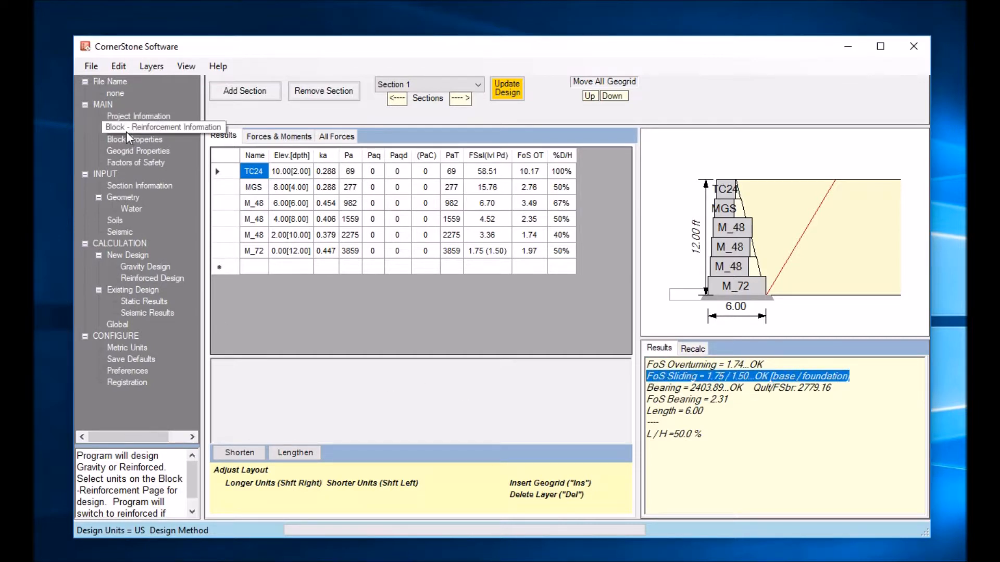
Remove Mag_72 from the available blocks and rerun Gravity Design with only MAG_48 extenders
{"action": "left_click", "coordinate": [163, 127]}
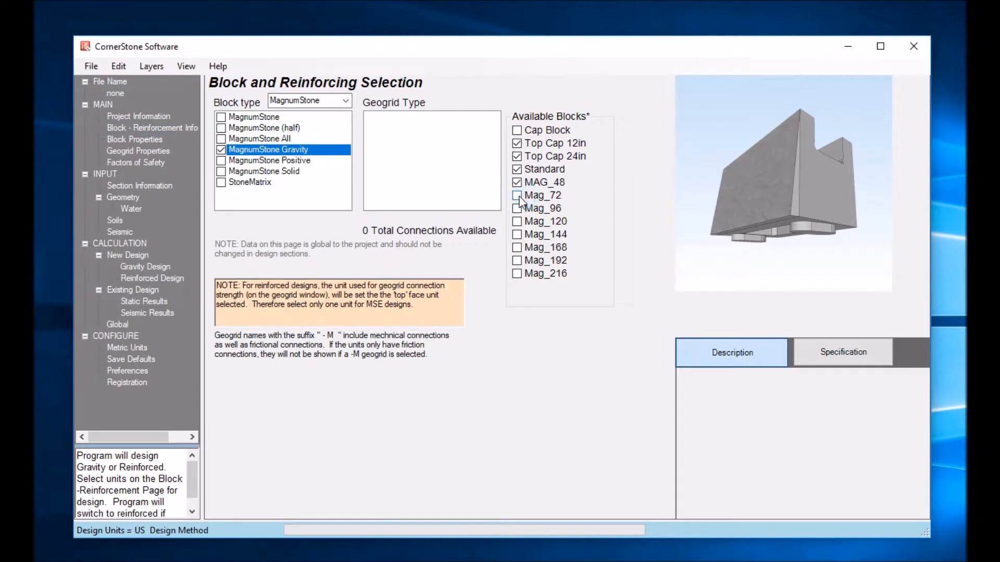
{"action": "left_click", "coordinate": [516, 195]}
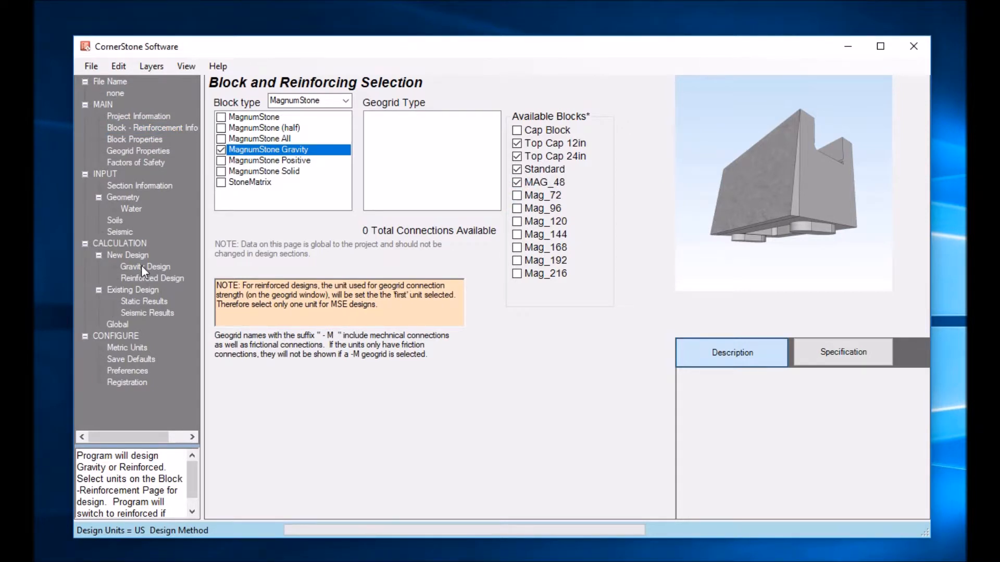
{"action": "left_click", "coordinate": [145, 266]}
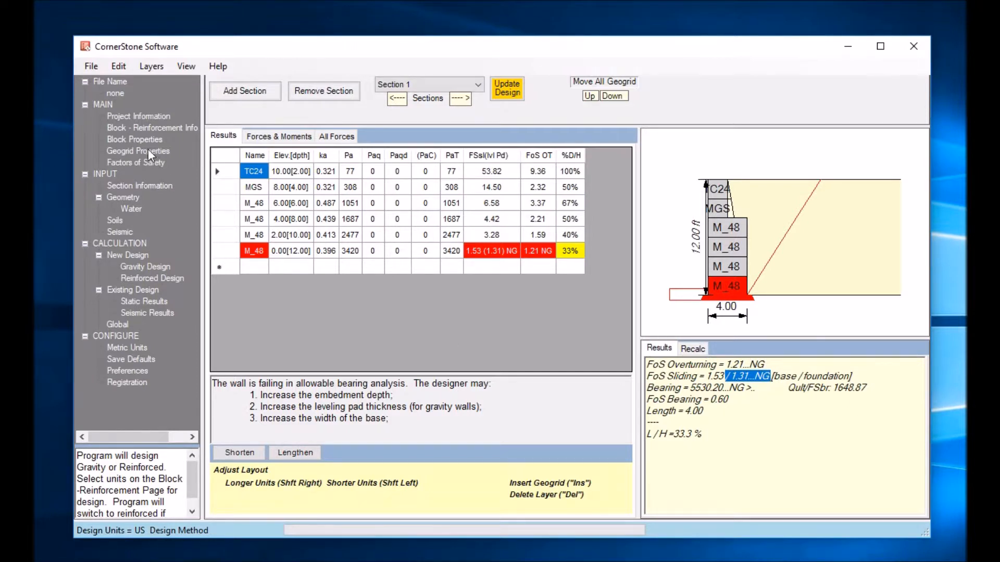
Make the remaining extender units, including Mag_120, available alongside MAG_48 for design
{"action": "left_click", "coordinate": [152, 127]}
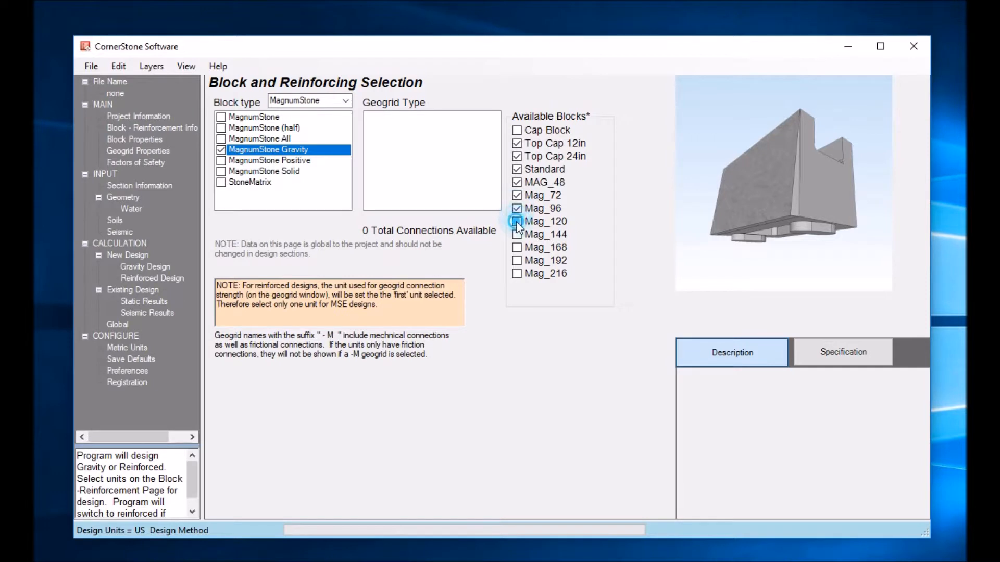
{"action": "left_click", "coordinate": [516, 273]}
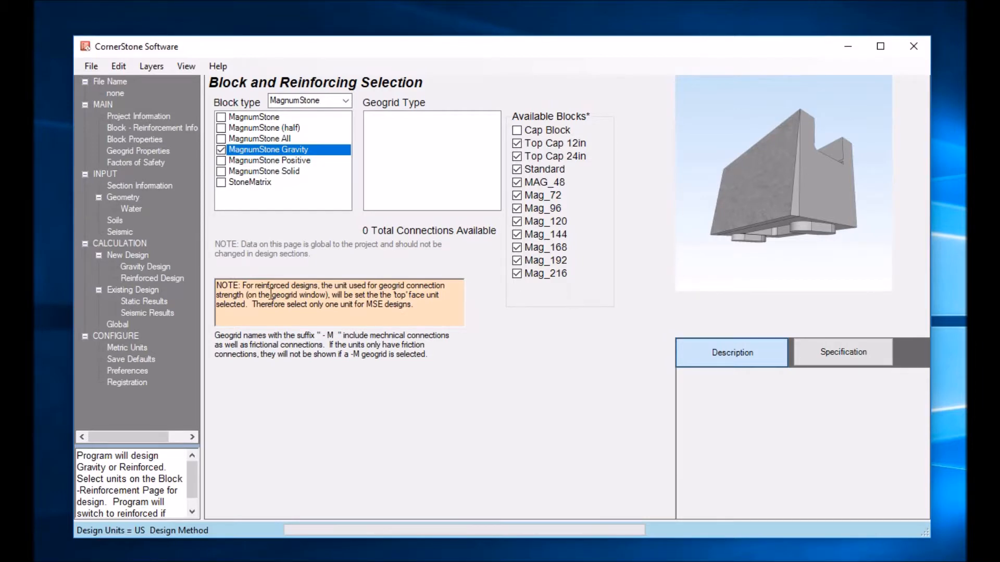
Enter a wall height of 20 ft and choose a 4.8 degree batter in the section geometry
{"action": "left_click", "coordinate": [123, 196]}
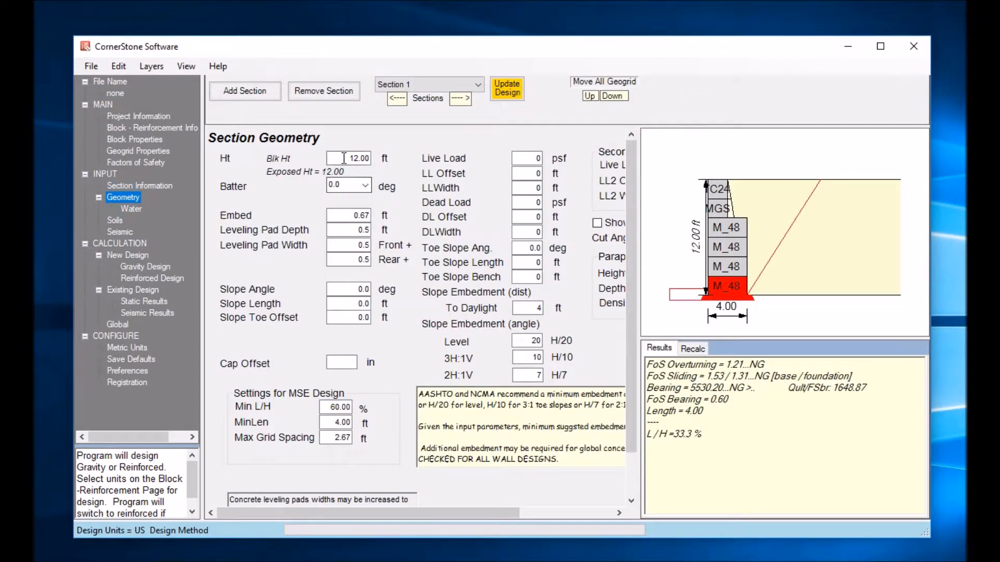
{"action": "type", "text": "20"}
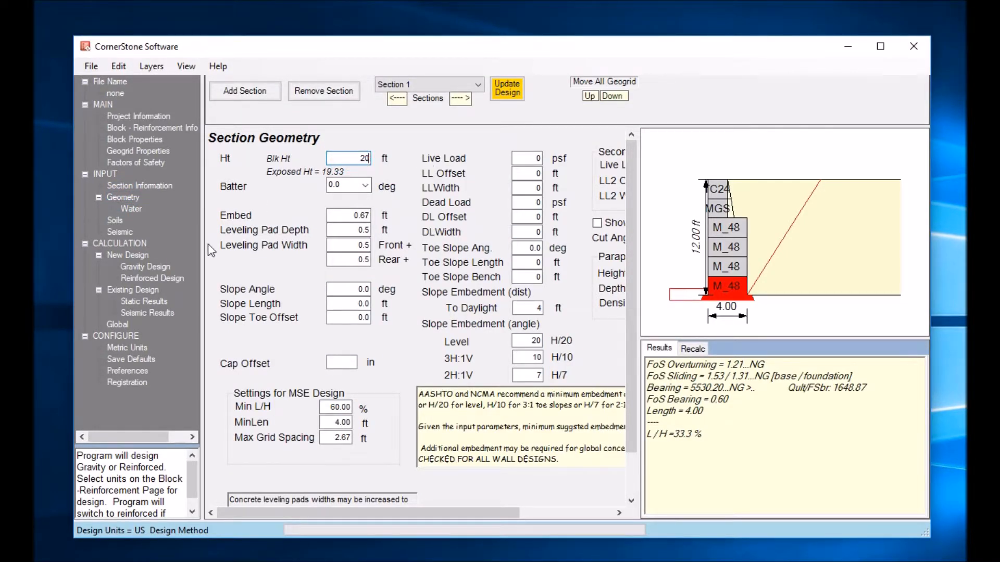
{"action": "left_click", "coordinate": [368, 185]}
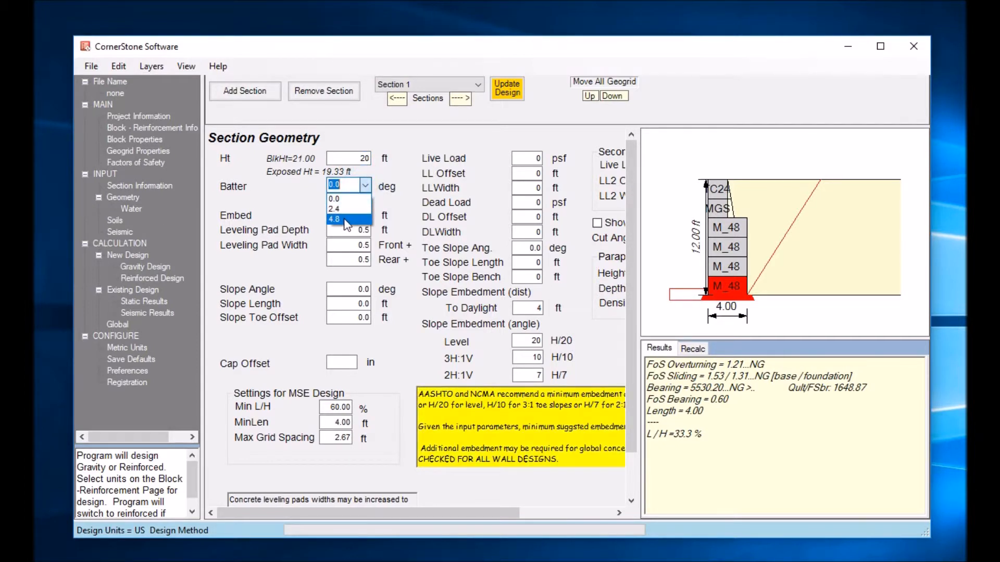
{"action": "left_click", "coordinate": [341, 219]}
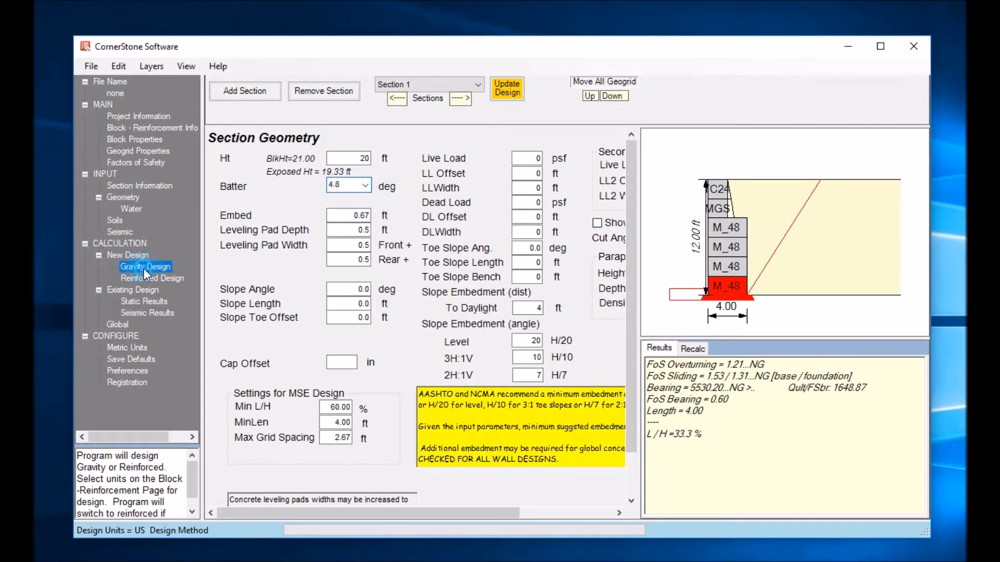
{"action": "left_click", "coordinate": [152, 278]}
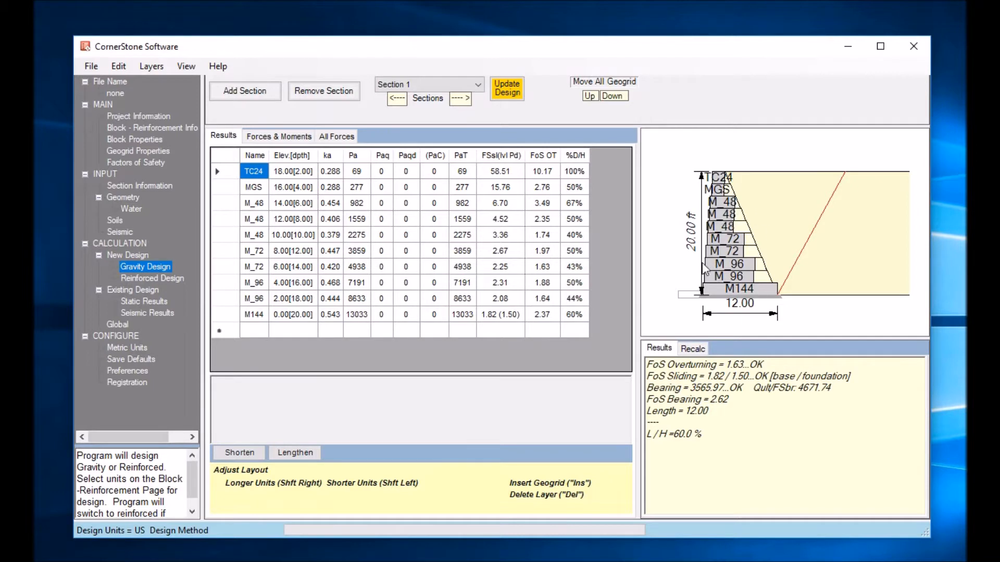
{"action": "mouse_move", "coordinate": [814, 231]}
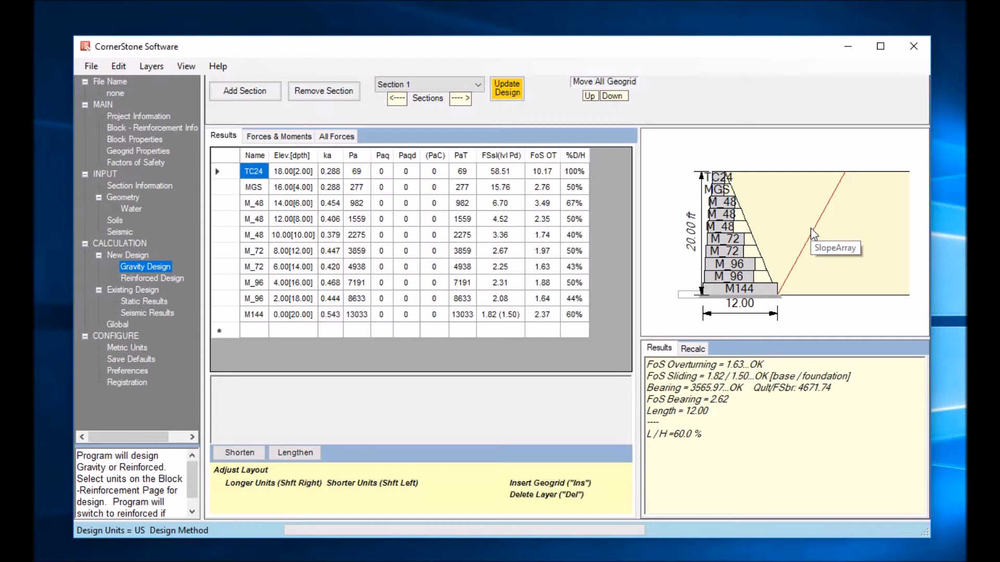
{"action": "mouse_move", "coordinate": [781, 243]}
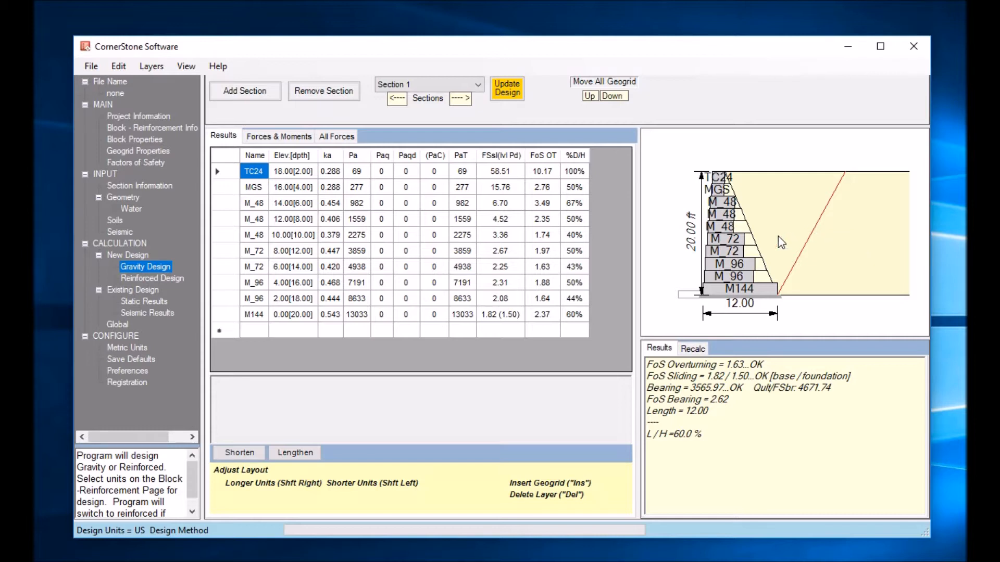
{"action": "mouse_move", "coordinate": [576, 168]}
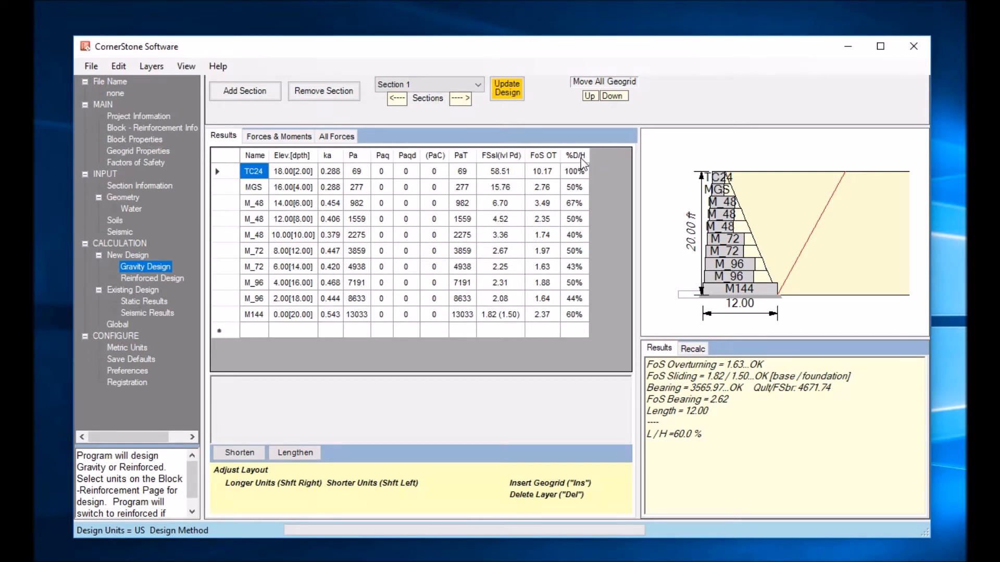
{"action": "mouse_move", "coordinate": [597, 238]}
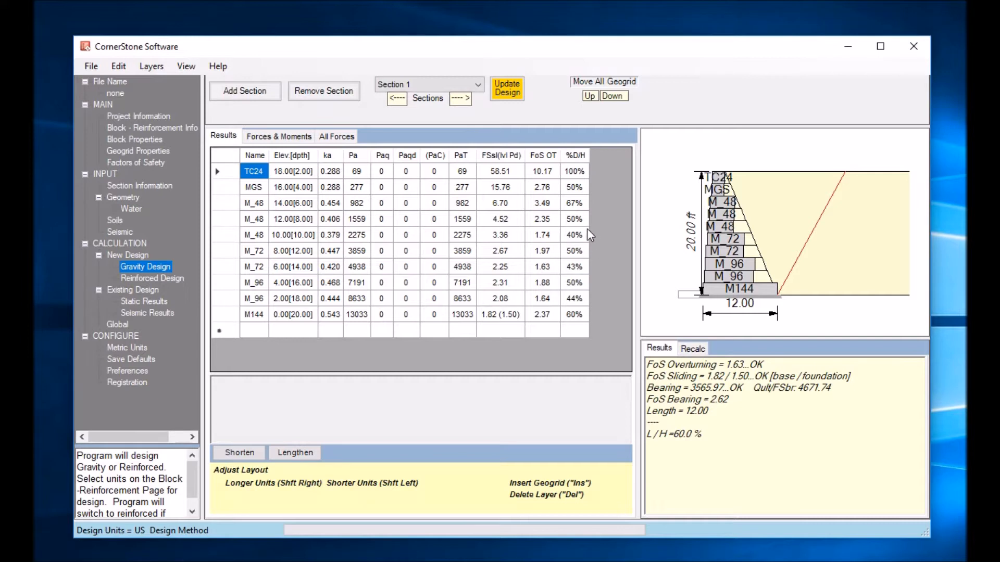
{"action": "mouse_move", "coordinate": [577, 246]}
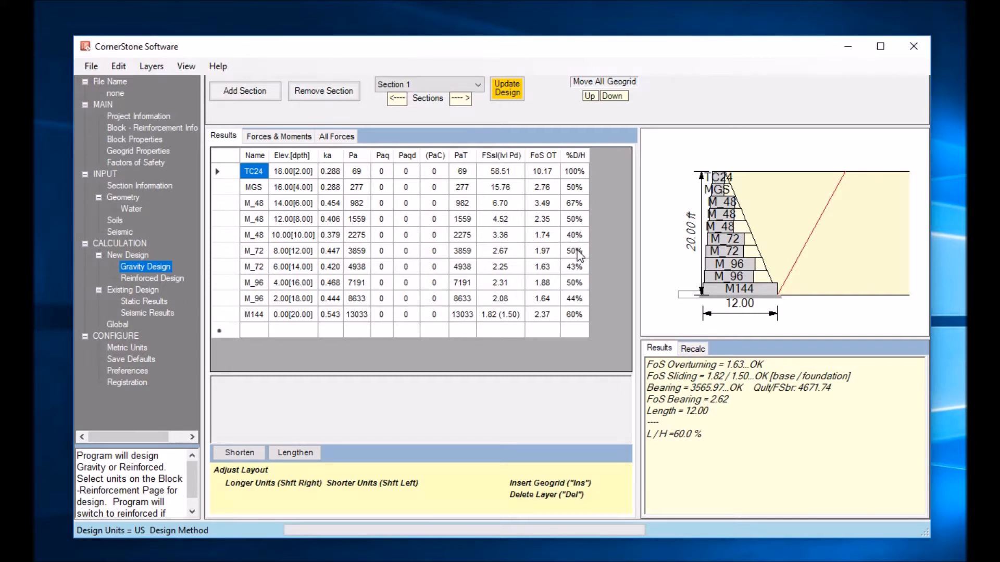
{"action": "mouse_move", "coordinate": [552, 266]}
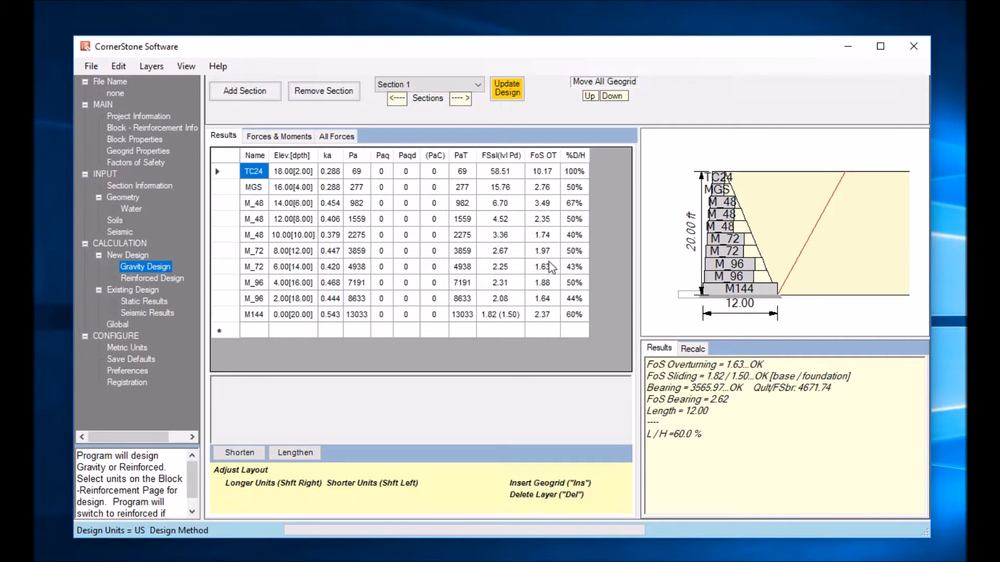
{"action": "mouse_move", "coordinate": [573, 291]}
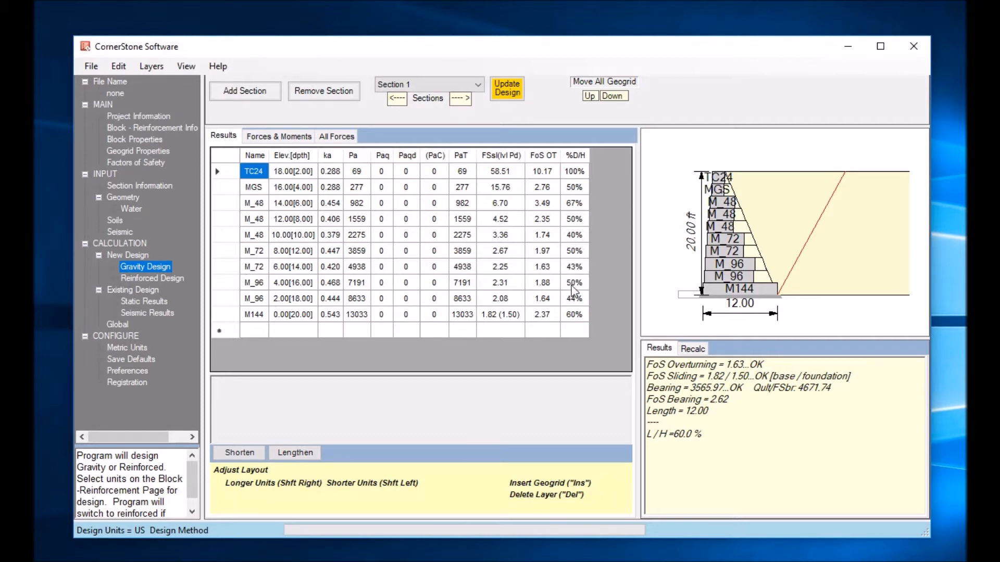
{"action": "mouse_move", "coordinate": [564, 294]}
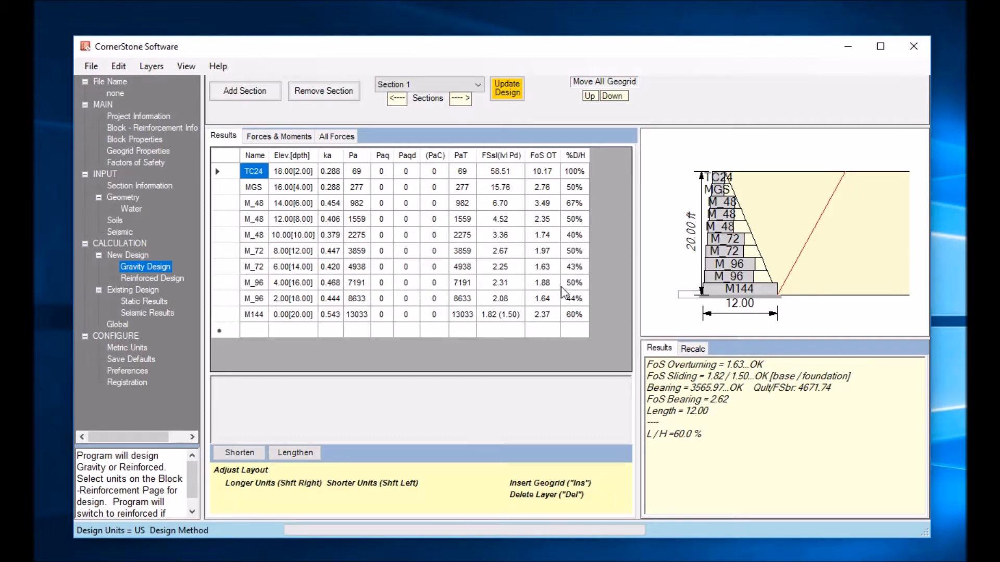
{"action": "mouse_move", "coordinate": [575, 316]}
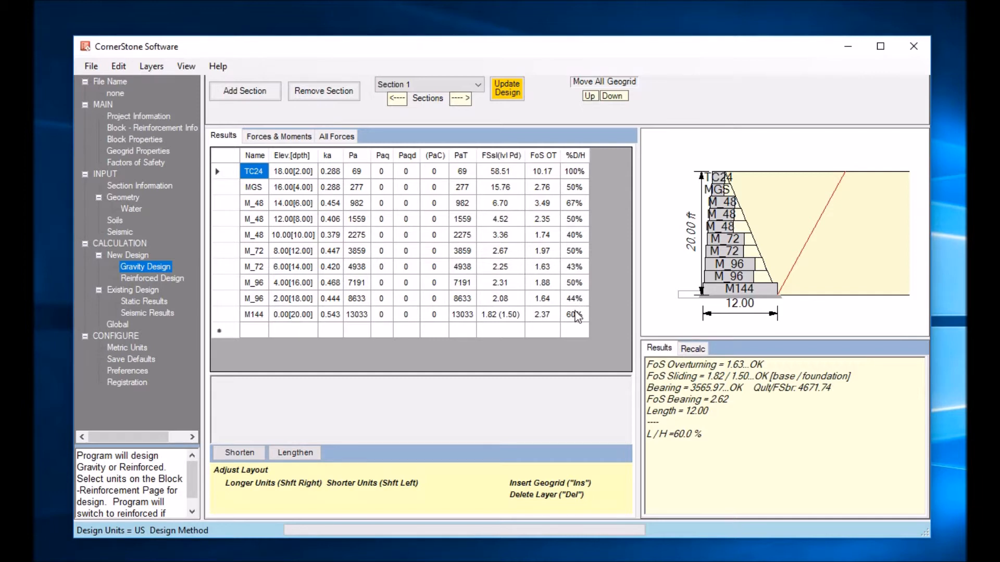
{"action": "mouse_move", "coordinate": [579, 319]}
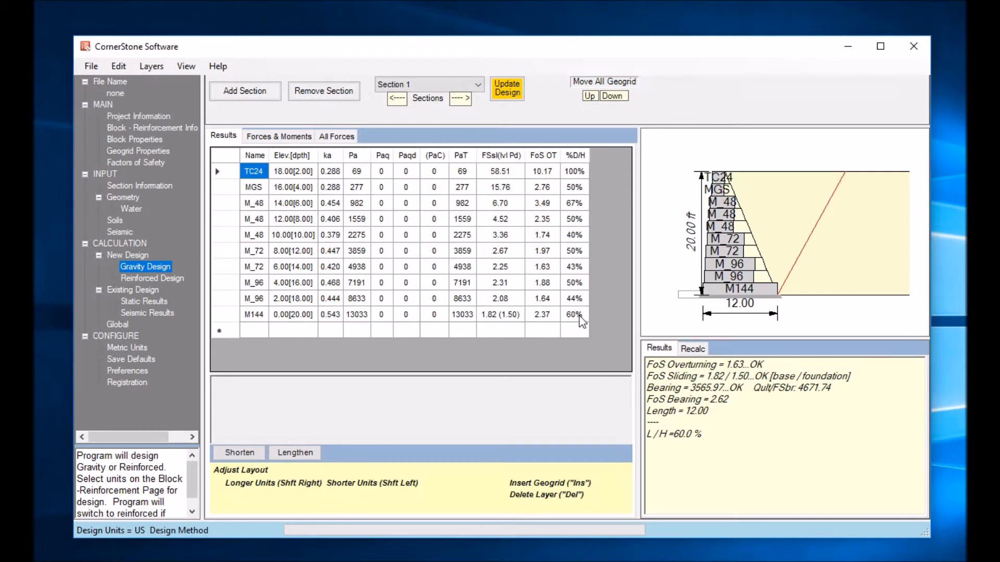
Remove Mag_168 from the available blocks and rerun the gravity design
{"action": "left_click", "coordinate": [152, 127]}
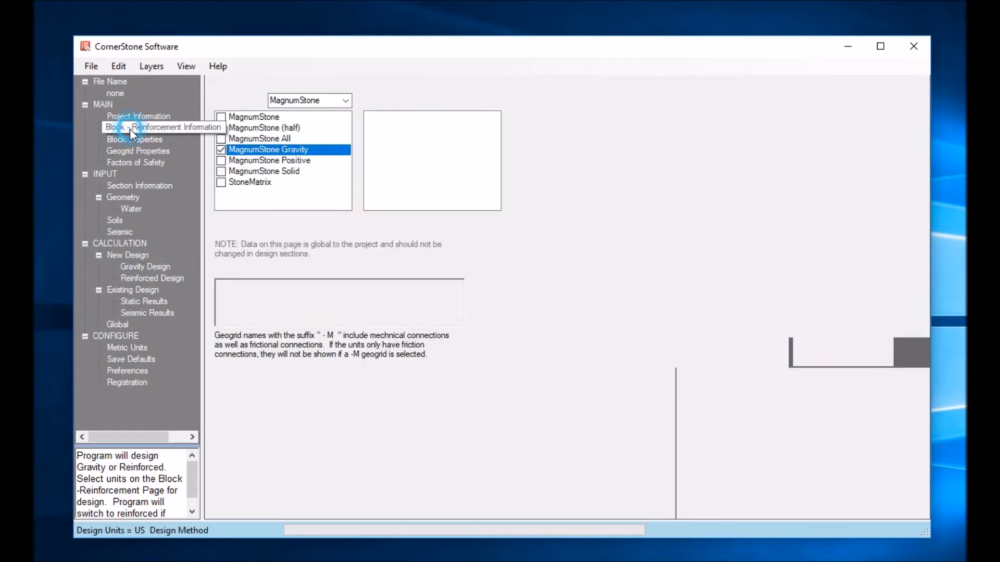
{"action": "left_click", "coordinate": [161, 127]}
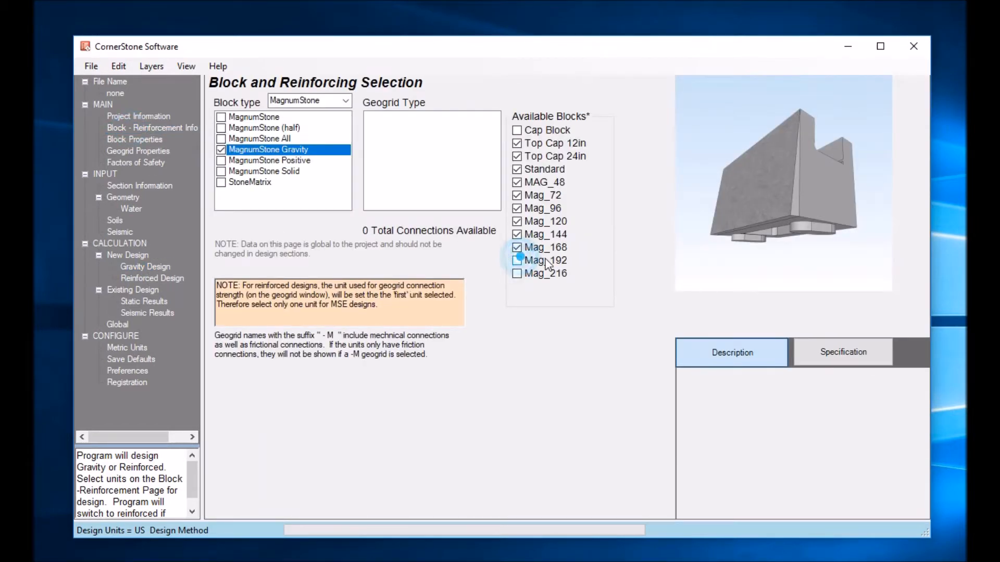
{"action": "left_click", "coordinate": [144, 265]}
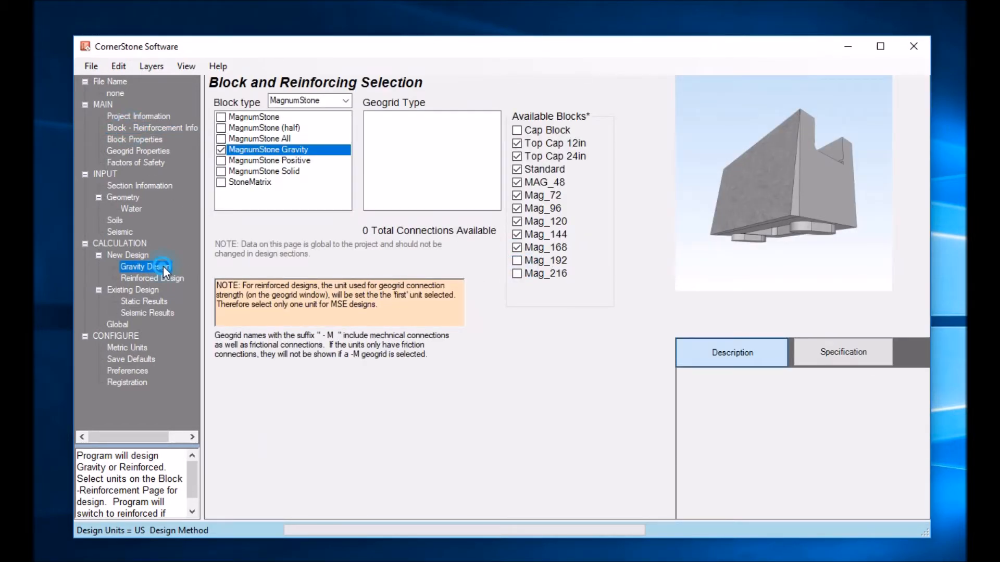
{"action": "left_click", "coordinate": [144, 267]}
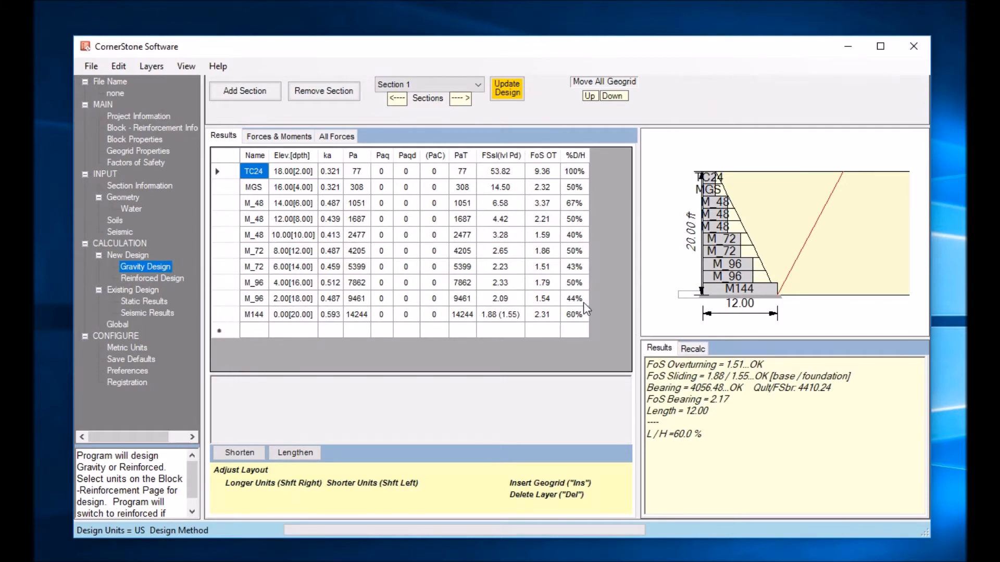
{"action": "mouse_move", "coordinate": [137, 200]}
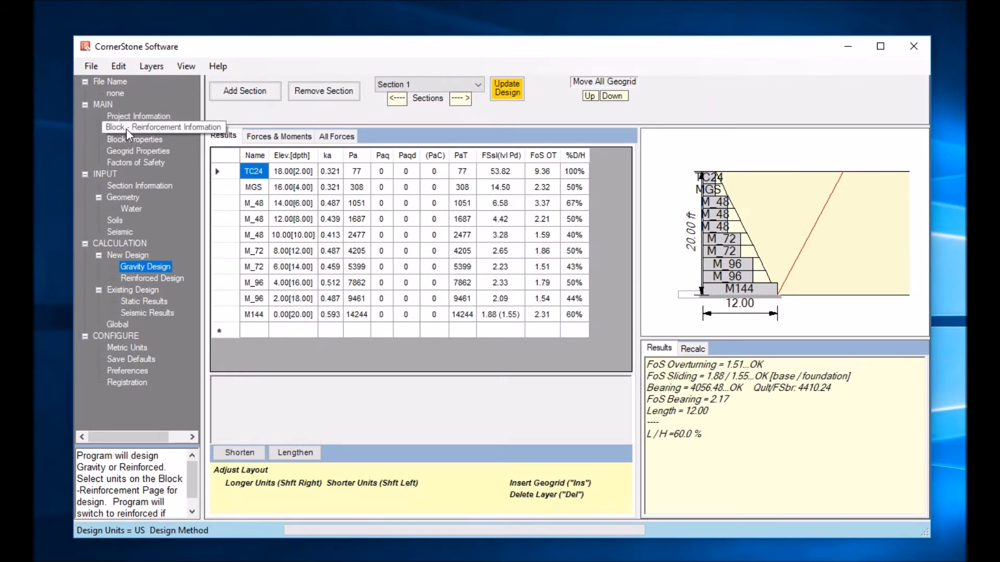
Remove Mag_144 as well, leaving MAG_48 through Mag_120, and rerun the gravity design
{"action": "left_click", "coordinate": [163, 127]}
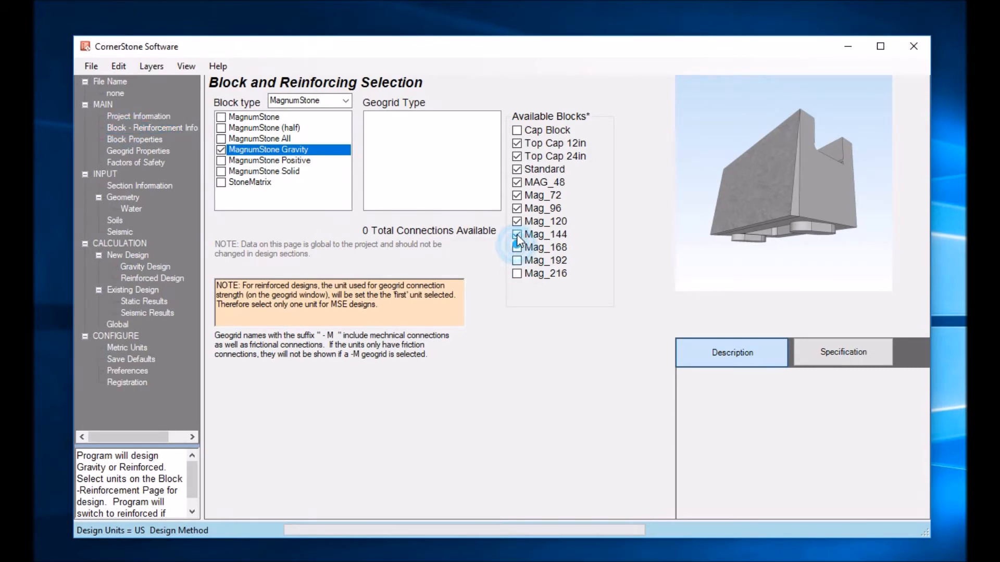
{"action": "left_click", "coordinate": [517, 234]}
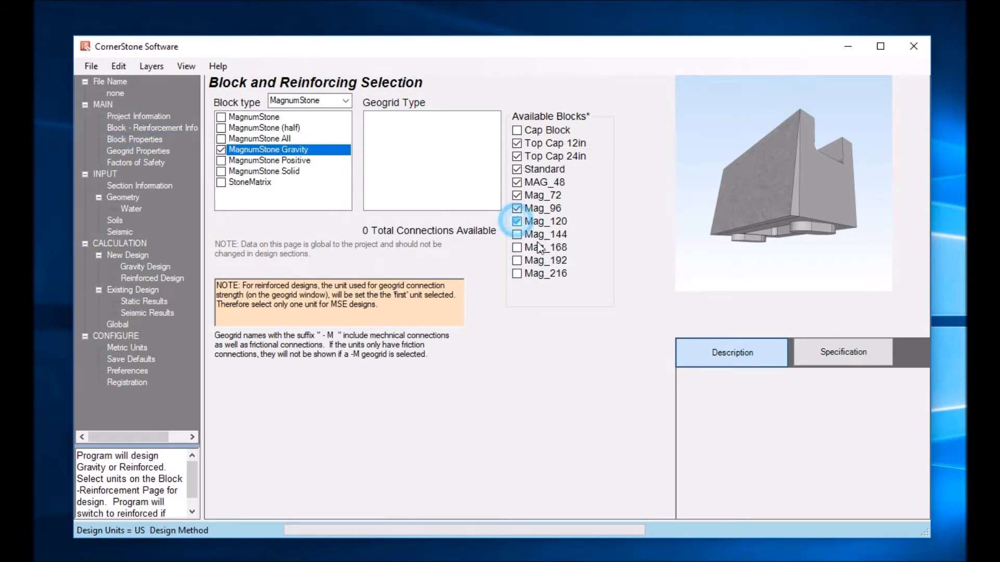
{"action": "left_click", "coordinate": [145, 266]}
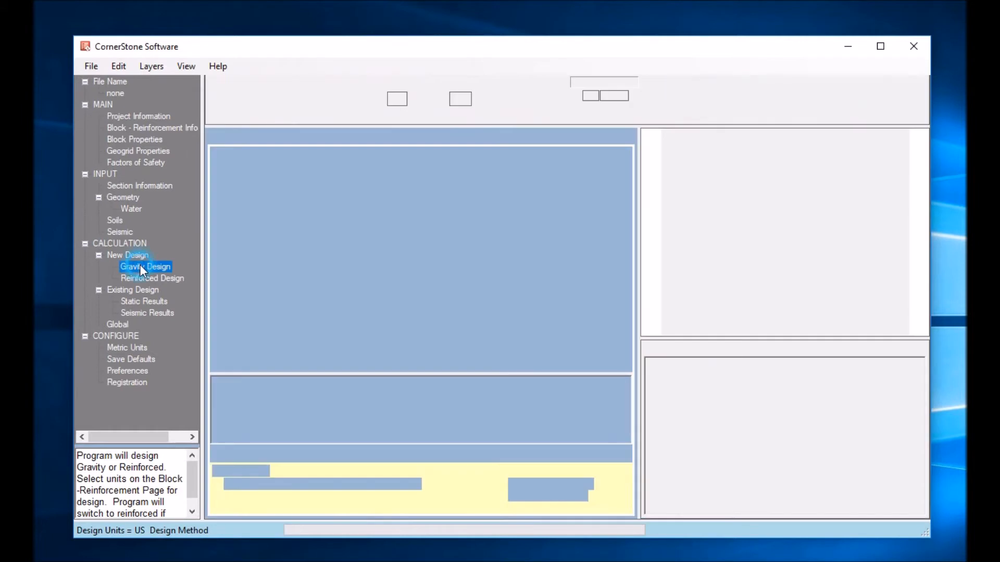
Regenerate the gravity design, placing the 20 ft wall on an M120 10 ft base that fails bearing
{"action": "left_click", "coordinate": [144, 266]}
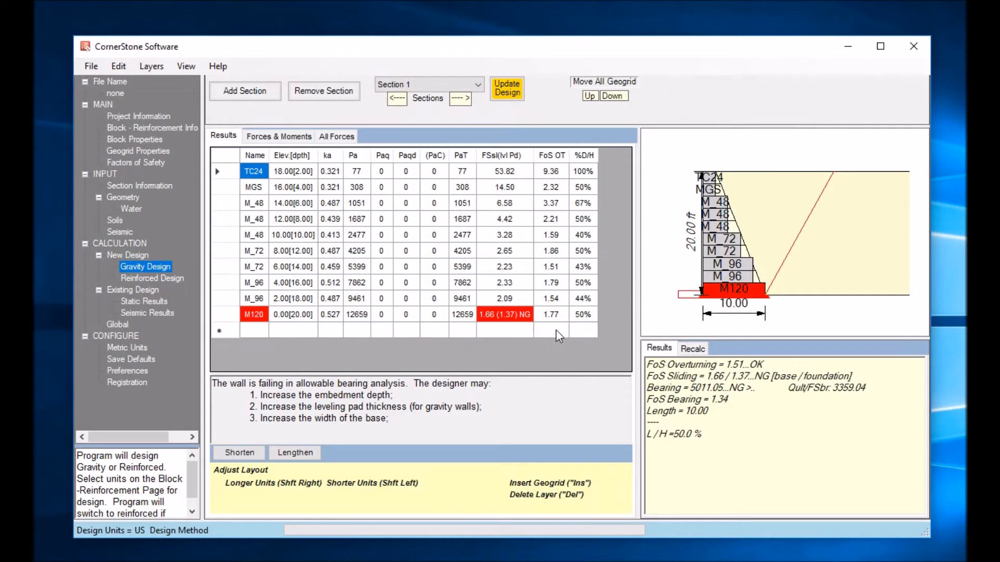
{"action": "mouse_move", "coordinate": [593, 295]}
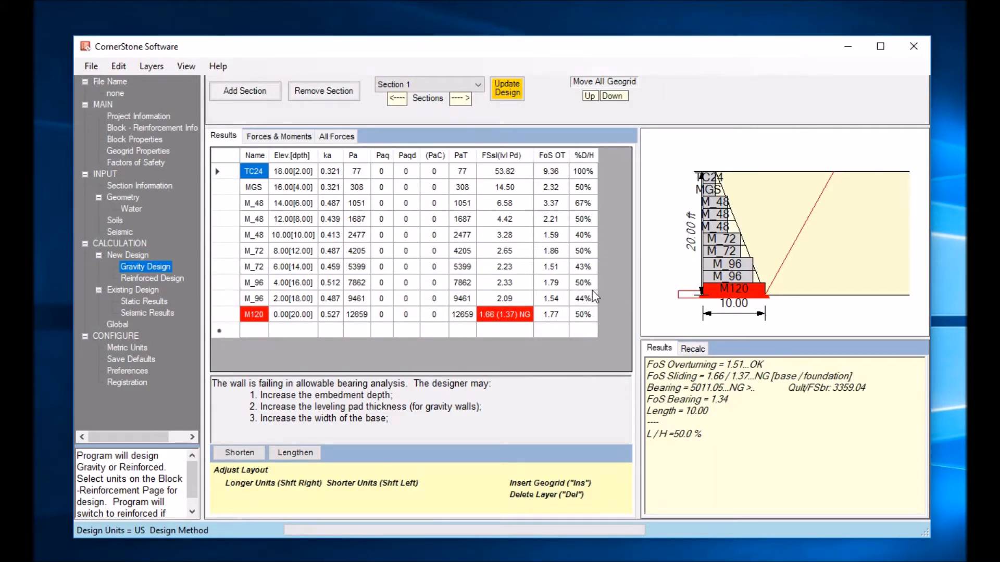
{"action": "mouse_move", "coordinate": [534, 330]}
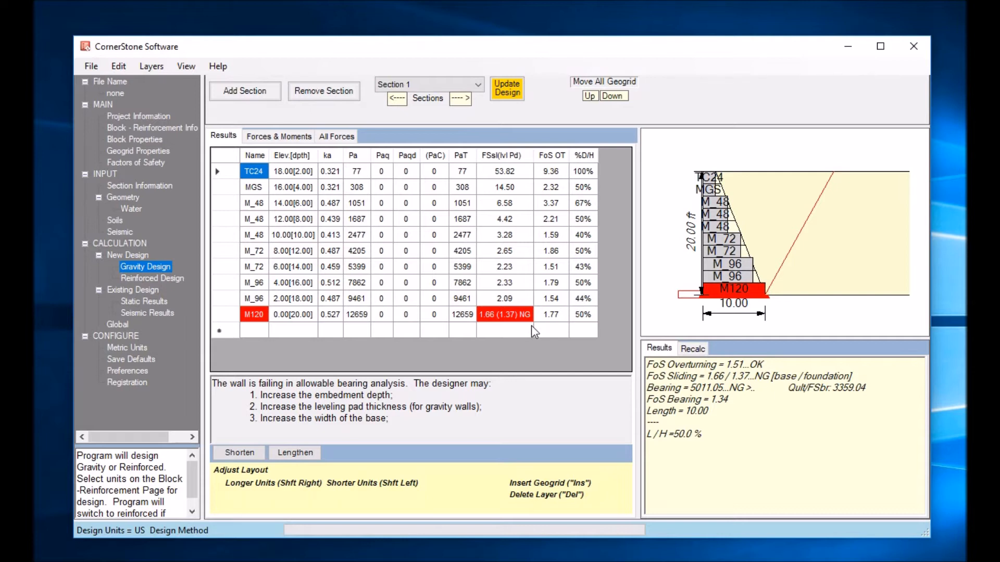
{"action": "mouse_move", "coordinate": [501, 331]}
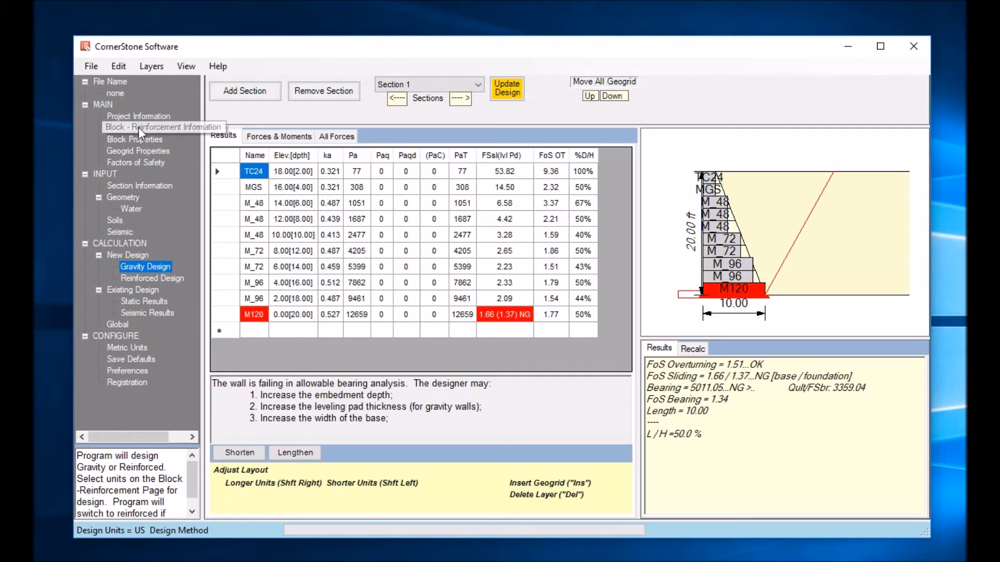
Uncheck MagnumStone Gravity and check MagnumStone All in the block type list
{"action": "left_click", "coordinate": [162, 127]}
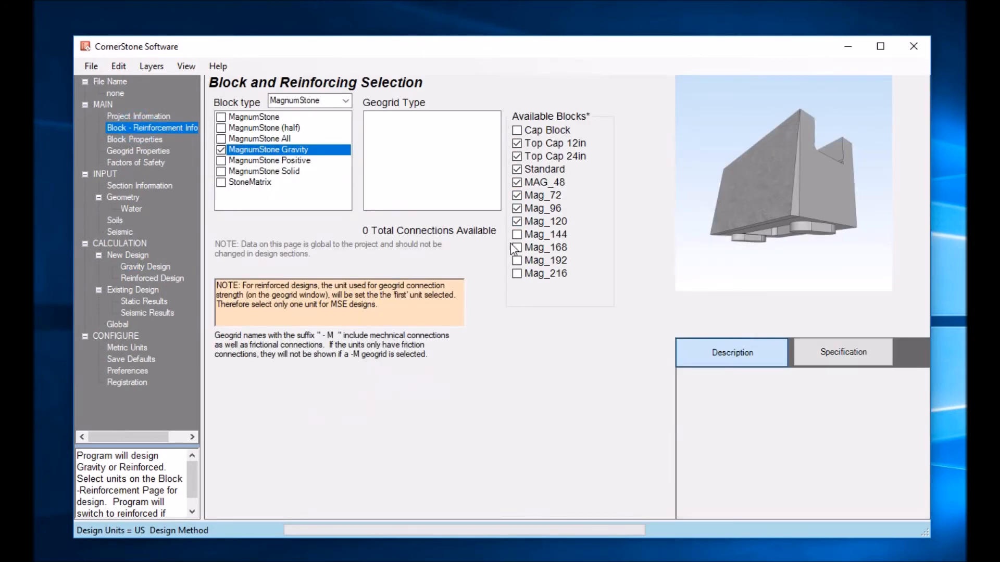
{"action": "left_click", "coordinate": [517, 248]}
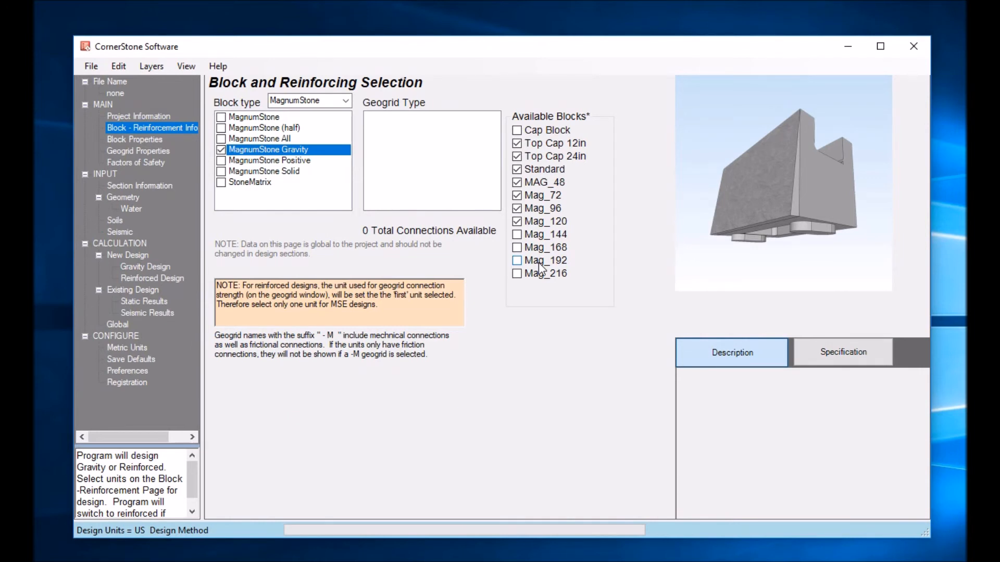
{"action": "left_click", "coordinate": [516, 261]}
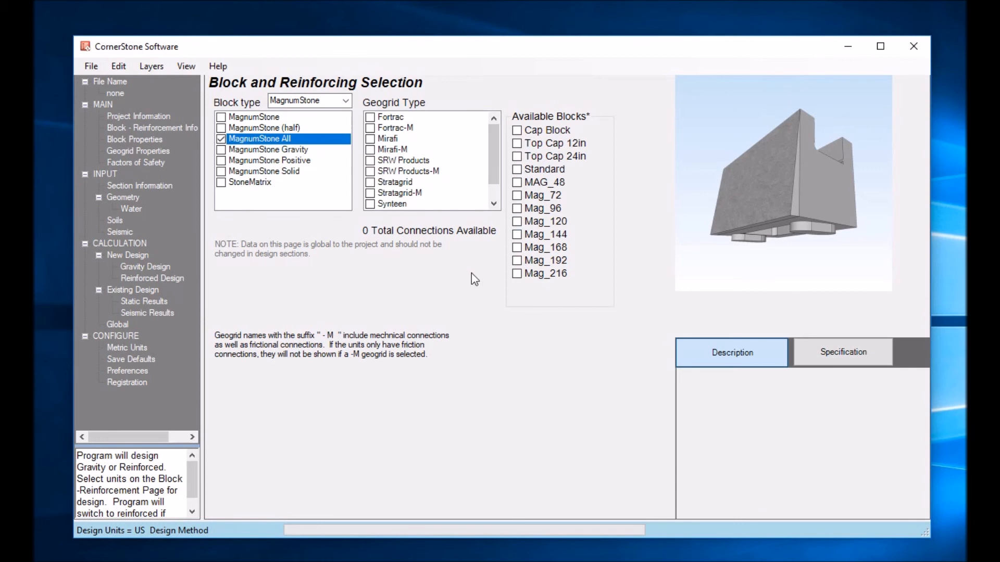
{"action": "mouse_move", "coordinate": [303, 277]}
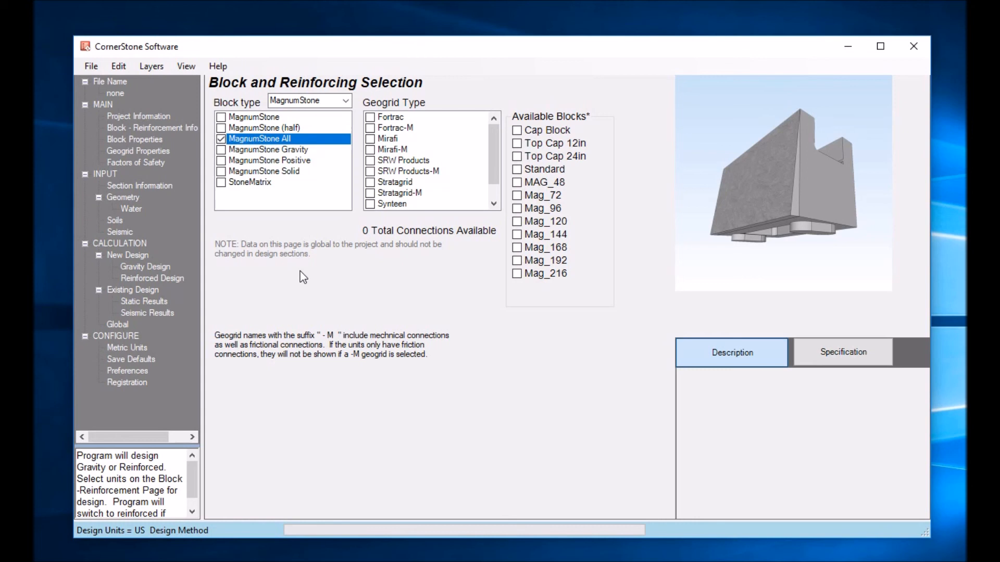
{"action": "mouse_move", "coordinate": [379, 243]}
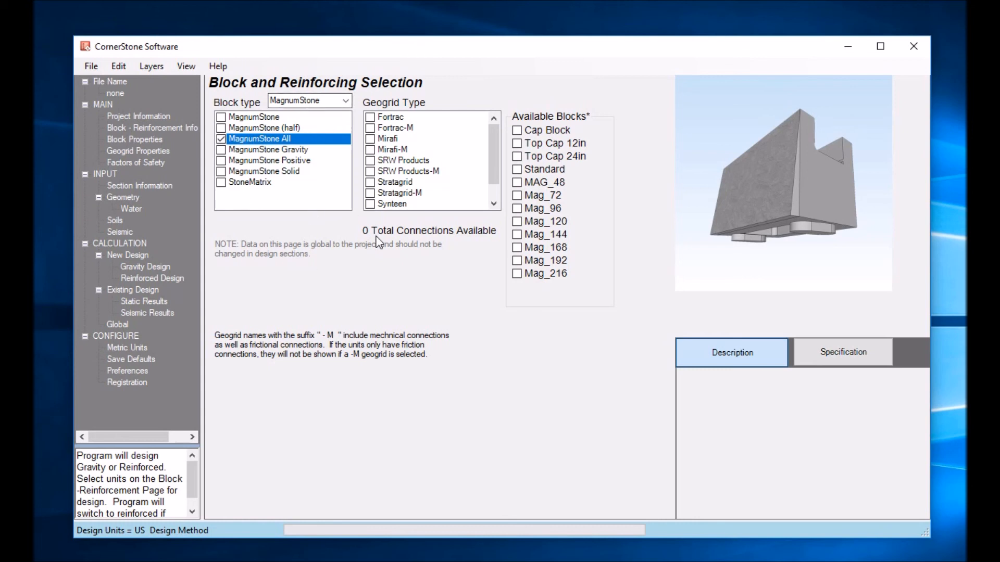
{"action": "mouse_move", "coordinate": [791, 143]}
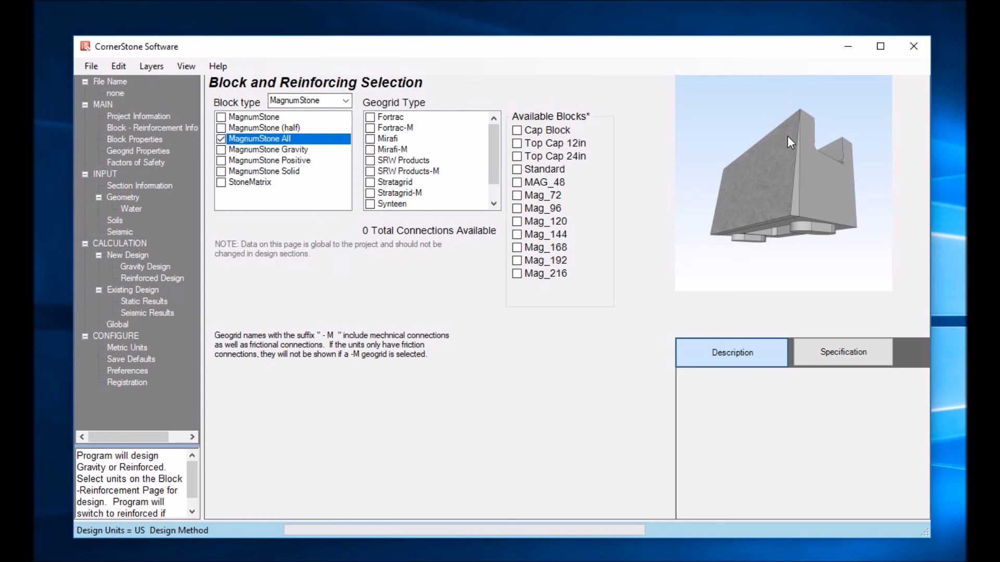